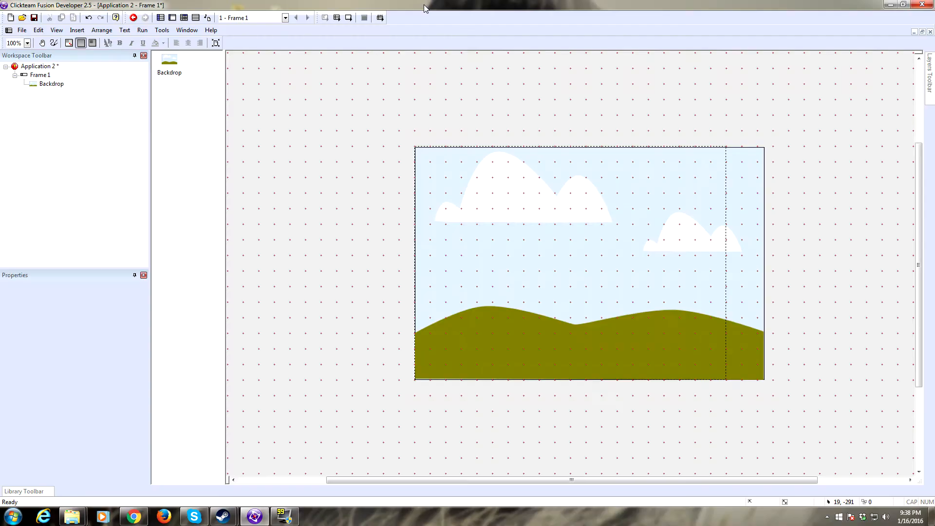
{"action": "mouse_move", "coordinate": [444, 32]}
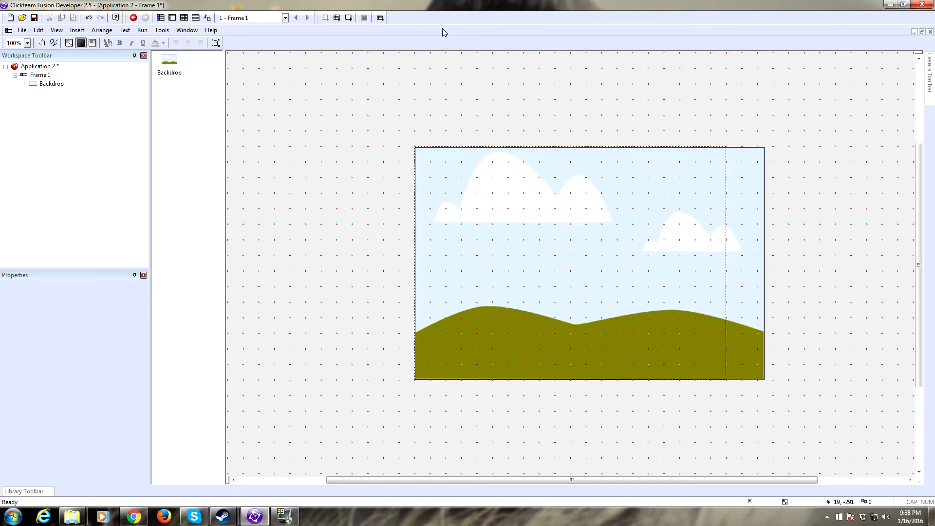
{"action": "mouse_move", "coordinate": [492, 279]}
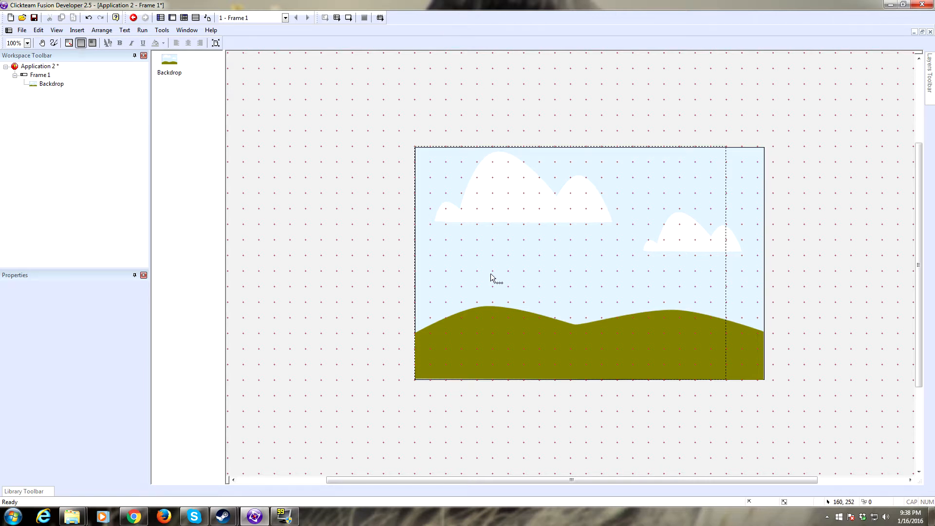
Step: Insert a diamond Active object, duplicate it twice, and name them Player, Bazooka and bullet
{"action": "left_click_drag", "start_coordinate": [492, 277], "coordinate": [450, 301]}
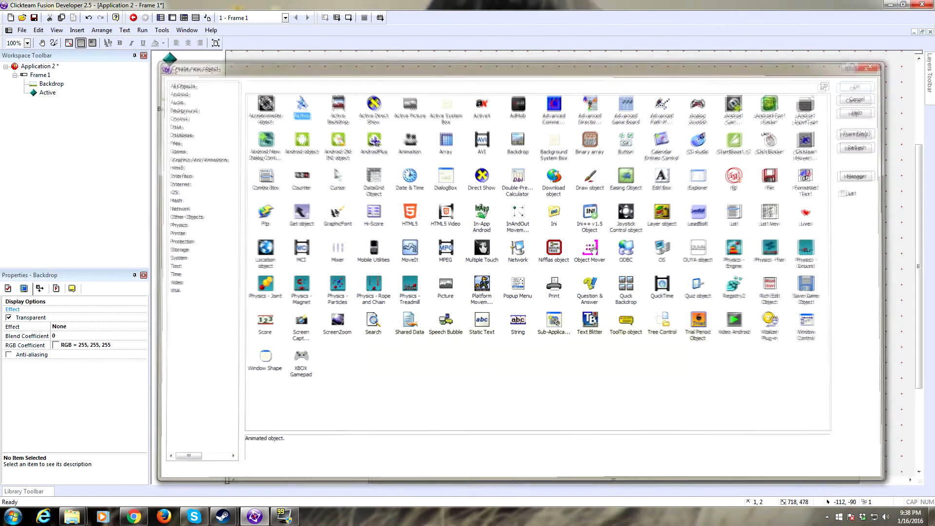
{"action": "right_click", "coordinate": [537, 263]}
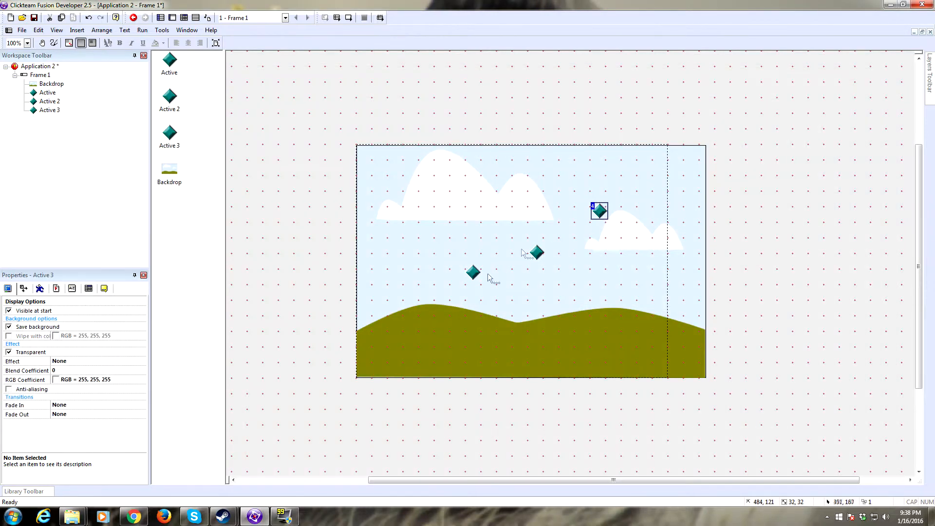
{"action": "double_click", "coordinate": [598, 210]}
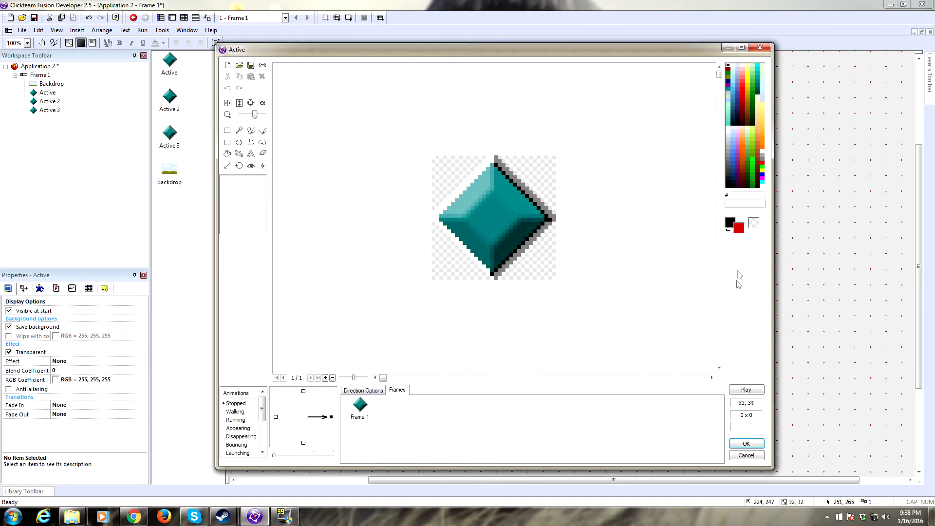
{"action": "left_click", "coordinate": [746, 443]}
{"action": "type", "text": "Bazooka"}
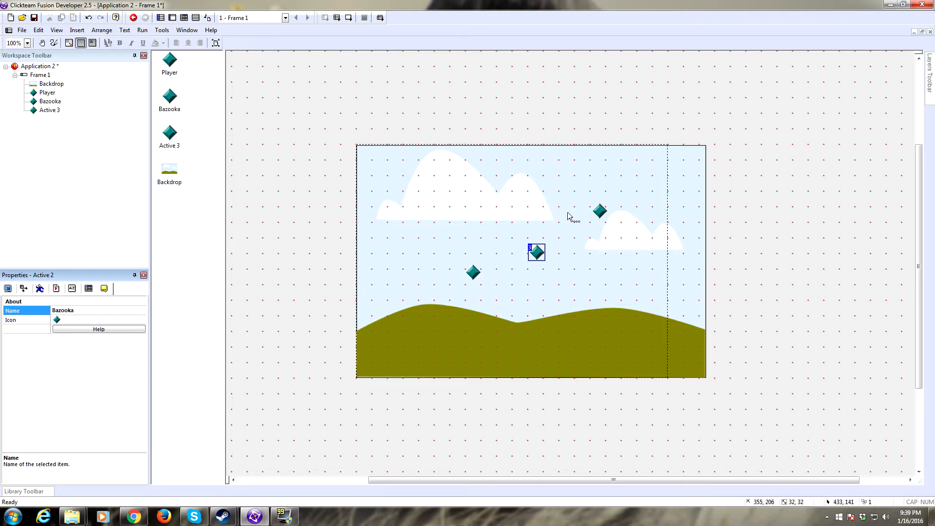
{"action": "left_click", "coordinate": [598, 210]}
{"action": "type", "text": "bullet"}
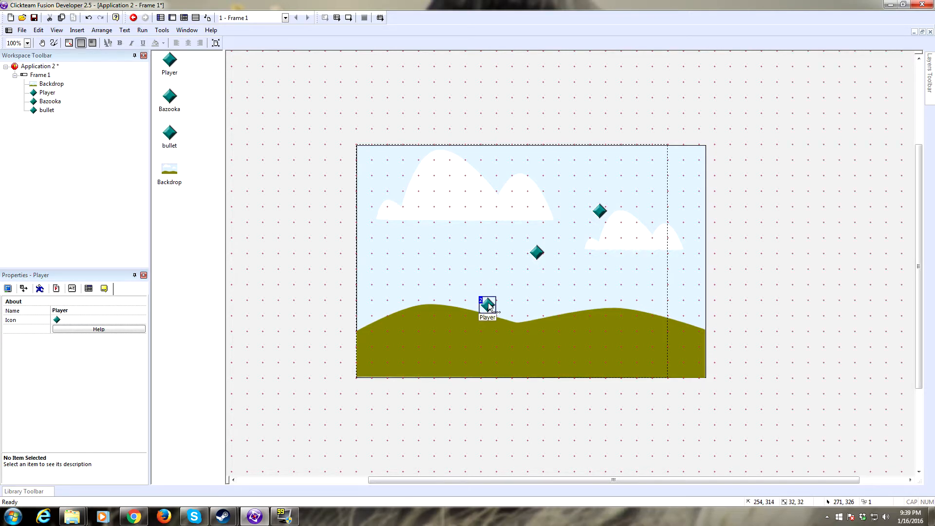
Step: Replace the Player's diamond with the imported guy.png character picture
{"action": "double_click", "coordinate": [487, 304]}
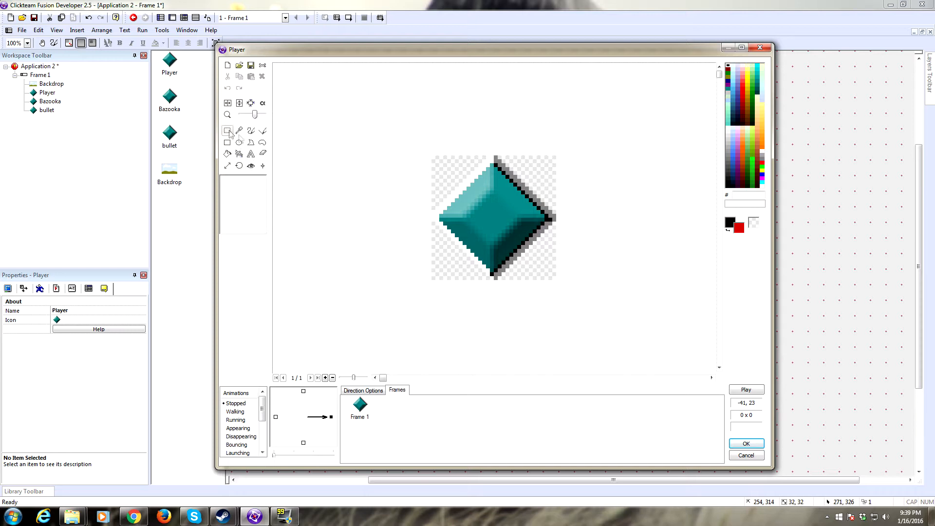
{"action": "left_click", "coordinate": [227, 130]}
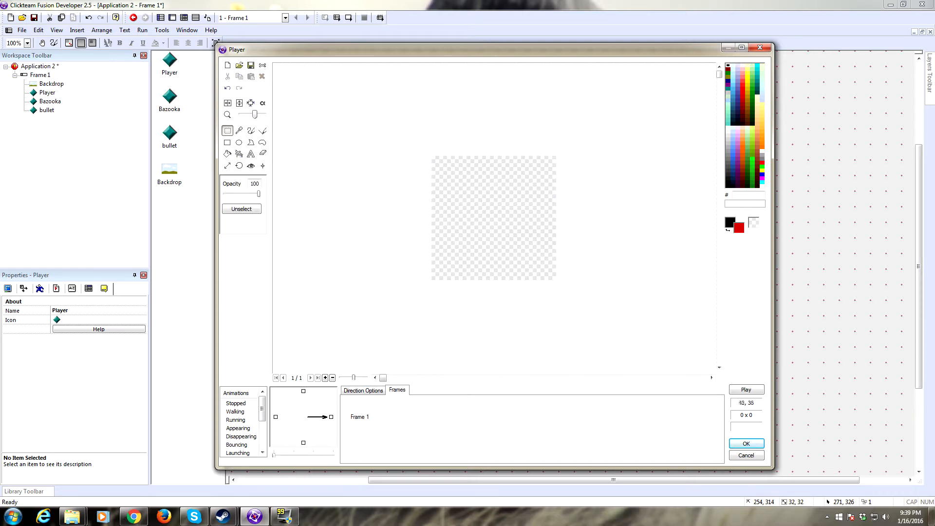
{"action": "left_click", "coordinate": [239, 65]}
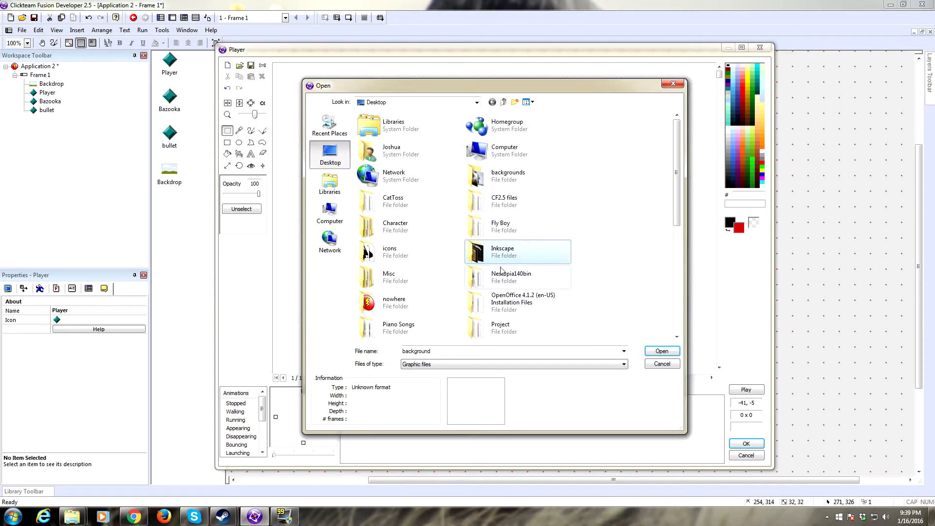
{"action": "left_click", "coordinate": [661, 351]}
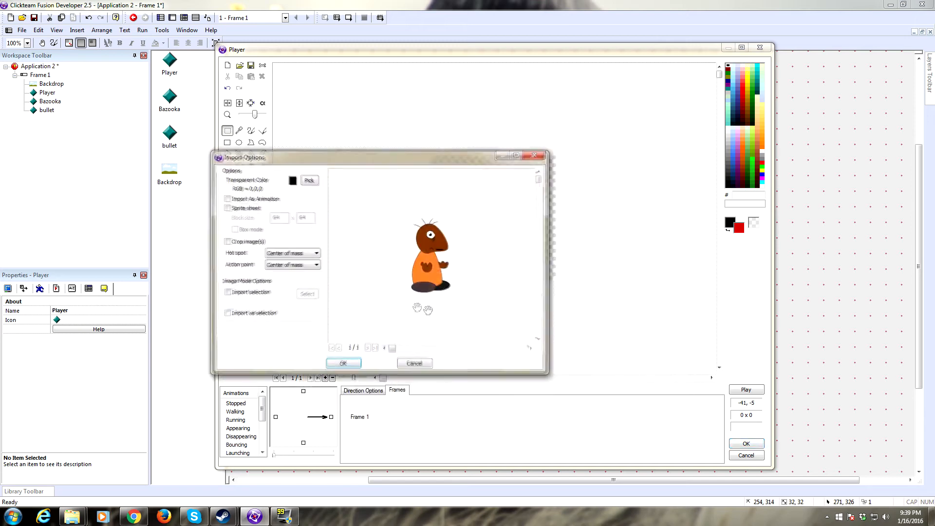
{"action": "left_click", "coordinate": [343, 364]}
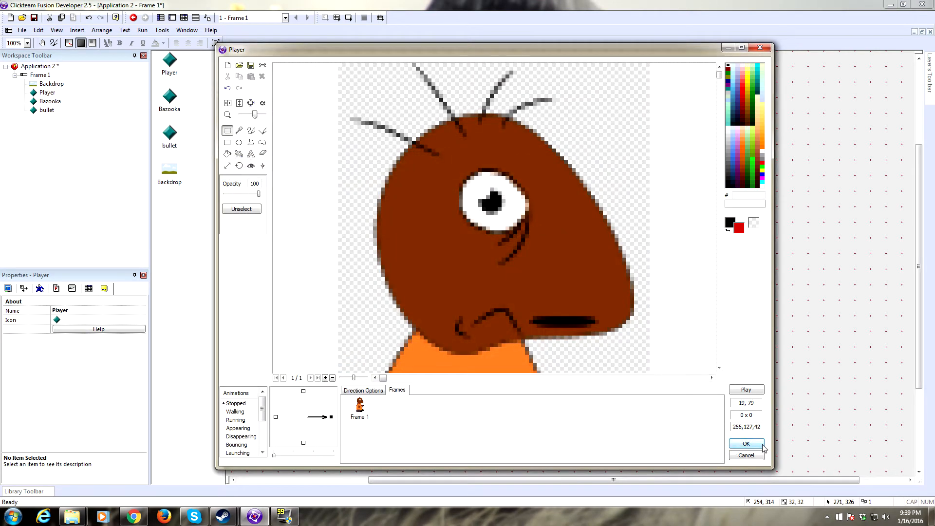
{"action": "left_click", "coordinate": [746, 443]}
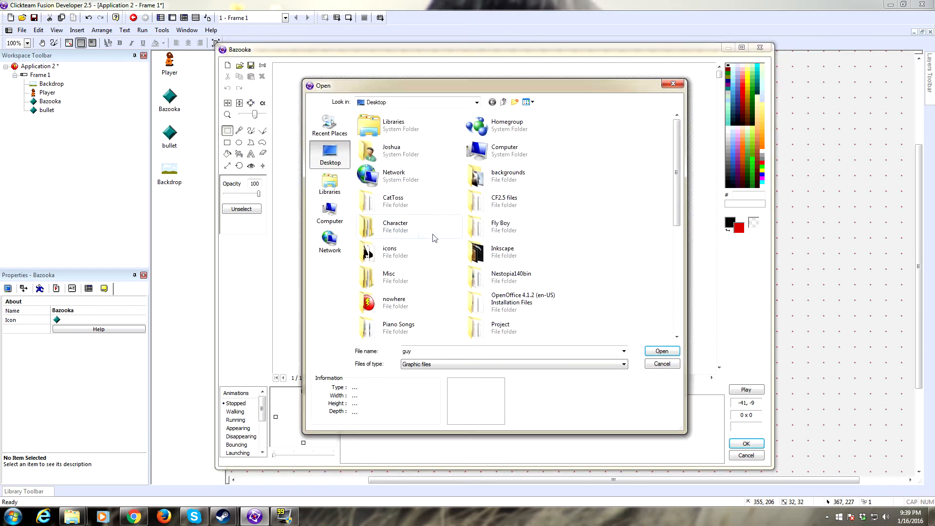
Step: Import bazooka.png as the Bazooka image and place it on the character
{"action": "left_click", "coordinate": [661, 351]}
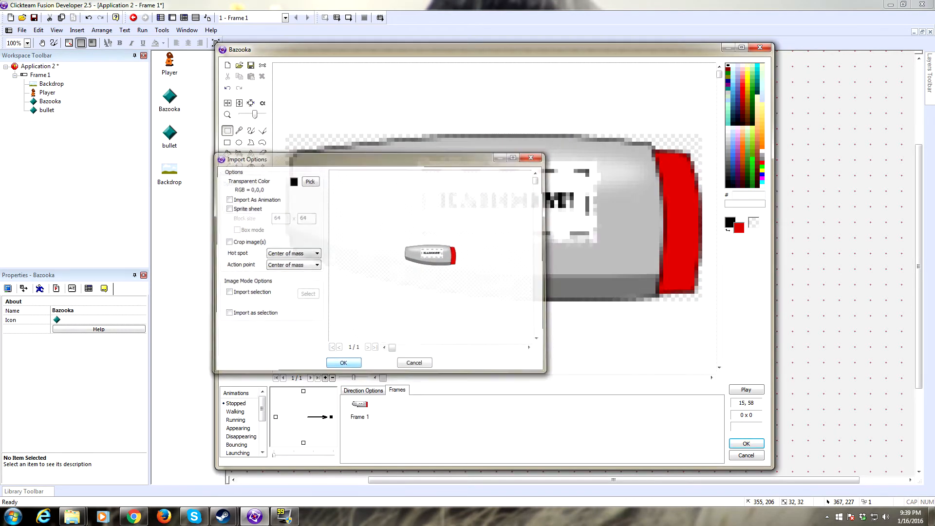
{"action": "left_click", "coordinate": [343, 362]}
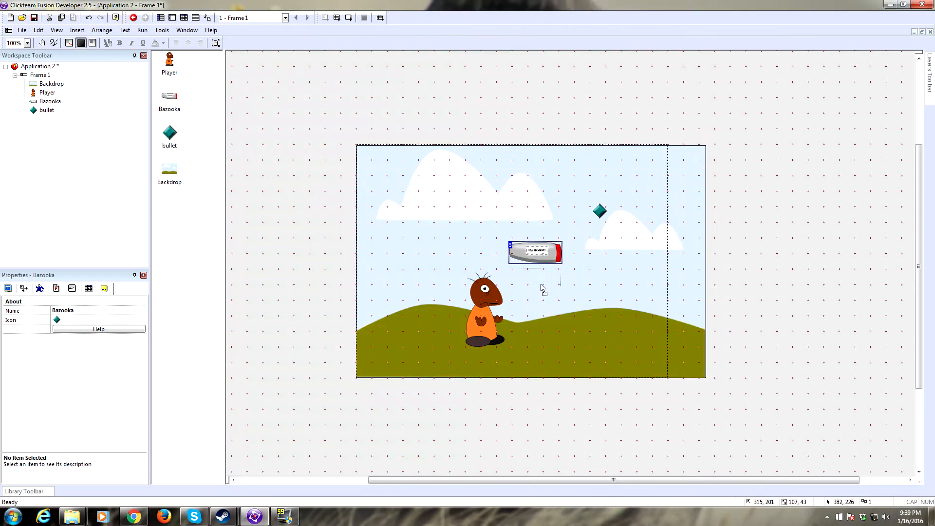
{"action": "left_click_drag", "start_coordinate": [534, 251], "coordinate": [486, 314]}
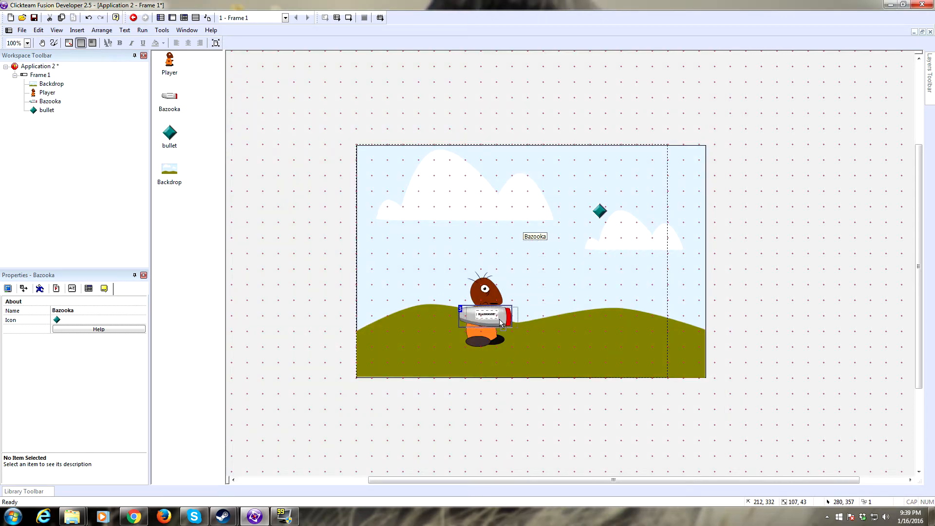
Step: Import bullet.png as the bullet's image and turn off its Create at Start option
{"action": "double_click", "coordinate": [169, 133]}
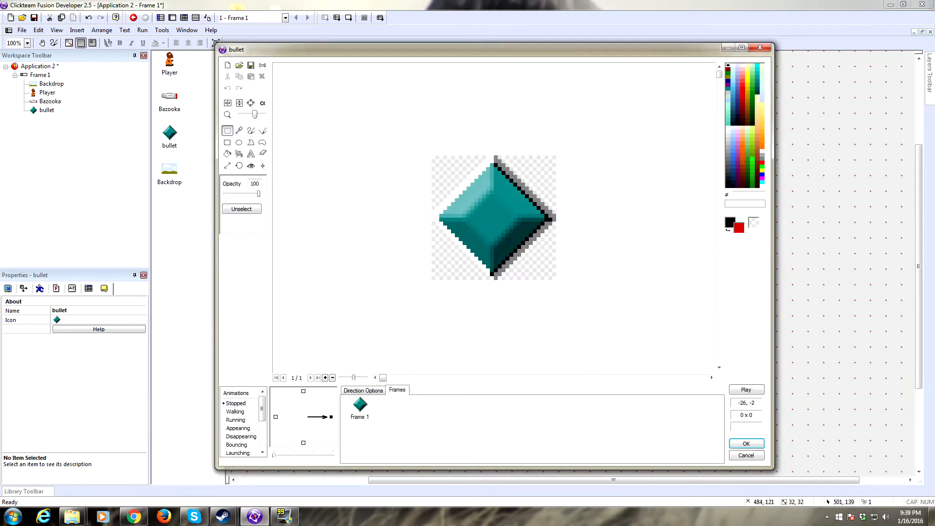
{"action": "left_click", "coordinate": [239, 65]}
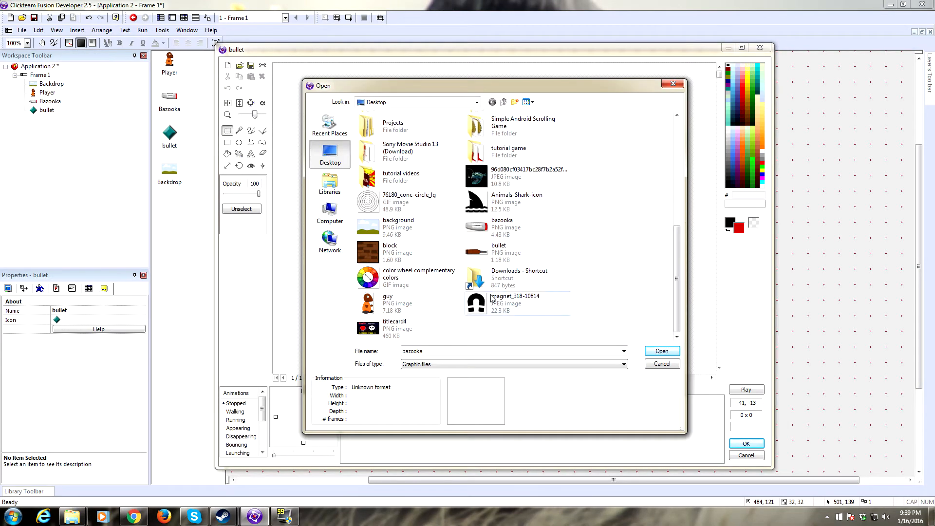
{"action": "left_click", "coordinate": [662, 351]}
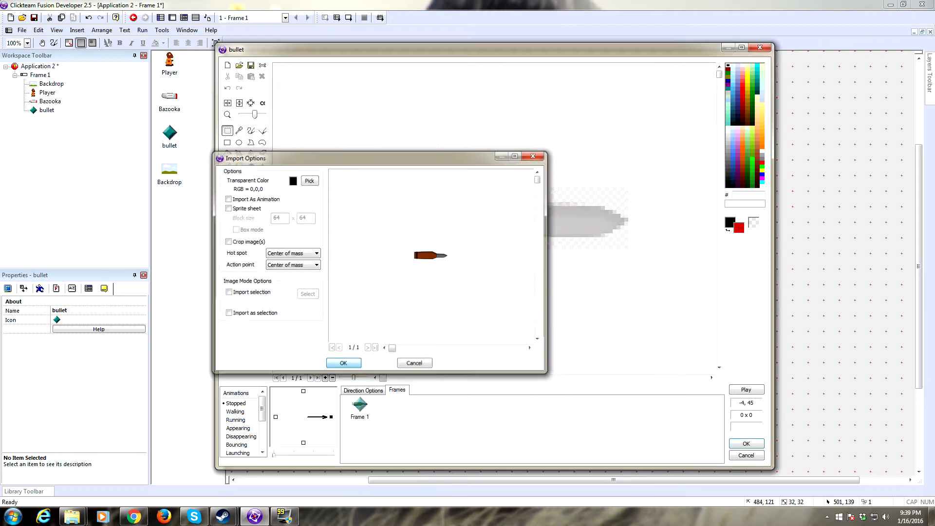
{"action": "left_click", "coordinate": [344, 362]}
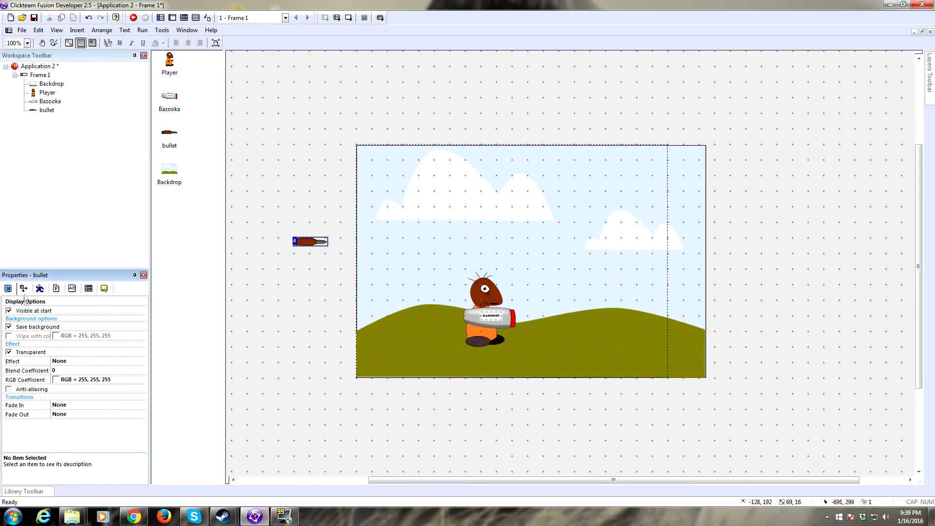
{"action": "left_click", "coordinate": [24, 288]}
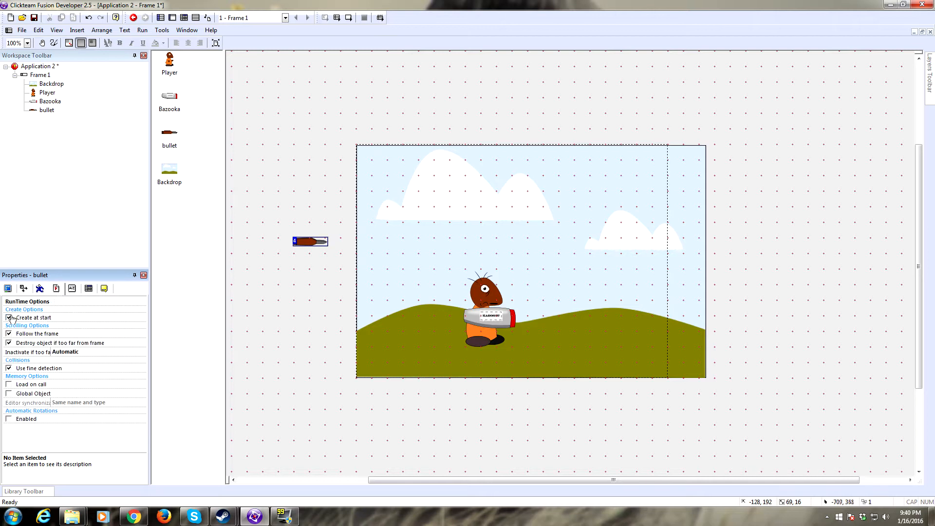
{"action": "left_click", "coordinate": [488, 315]}
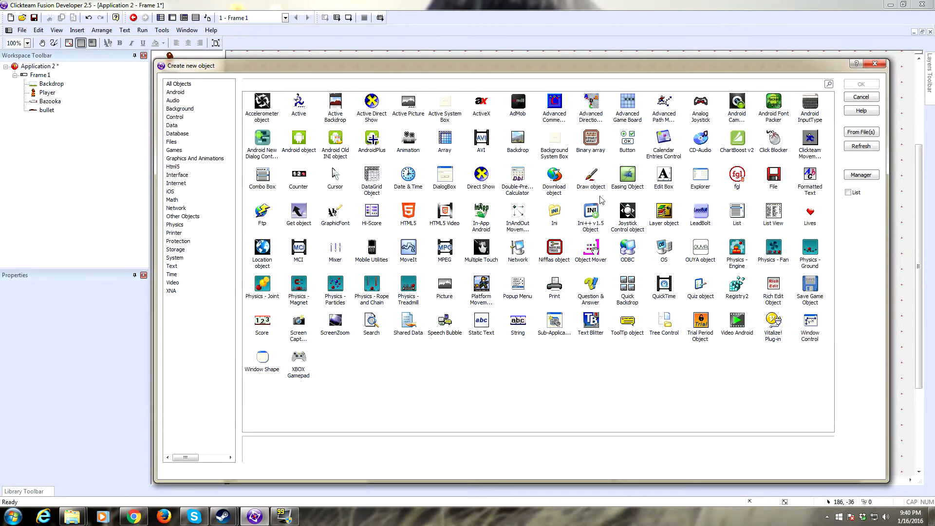
{"action": "mouse_move", "coordinate": [542, 200]}
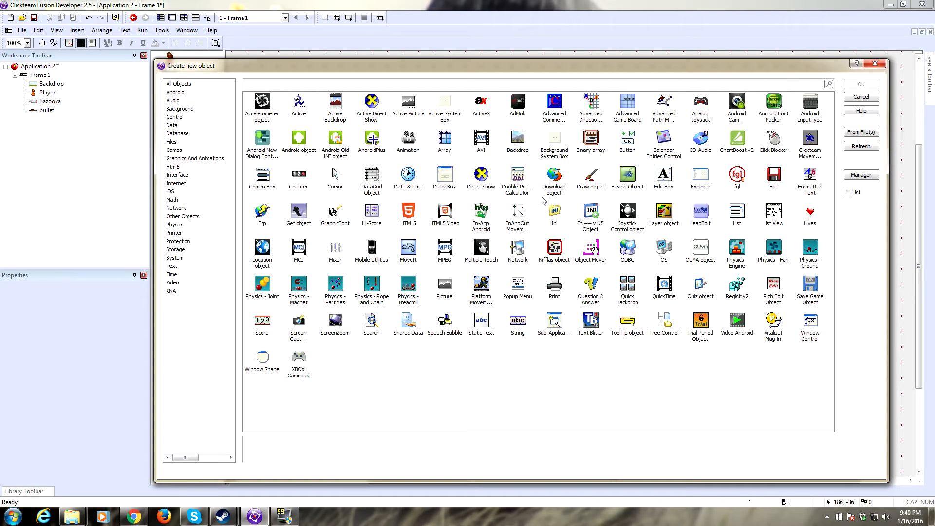
Step: Add a Physics - Engine object to Frame 1 and show the bullet's runtime options
{"action": "left_click", "coordinate": [861, 96]}
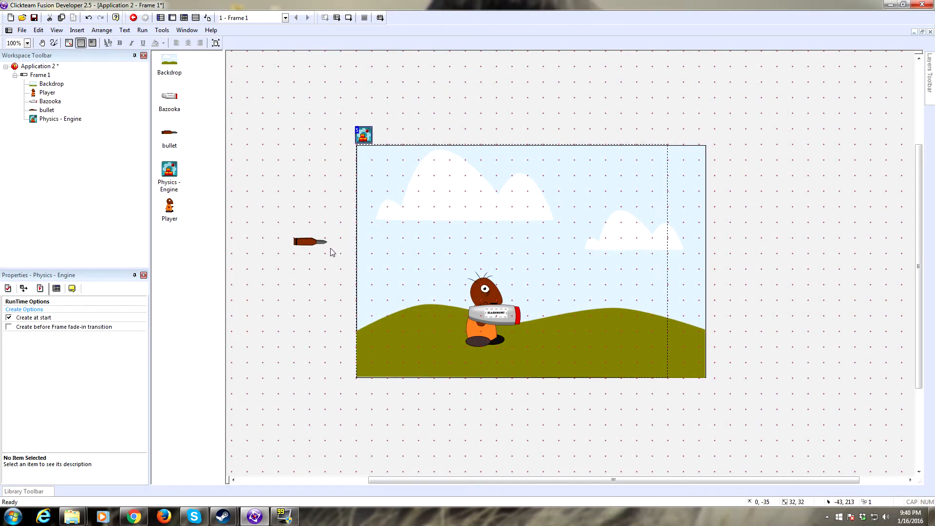
{"action": "left_click", "coordinate": [310, 241]}
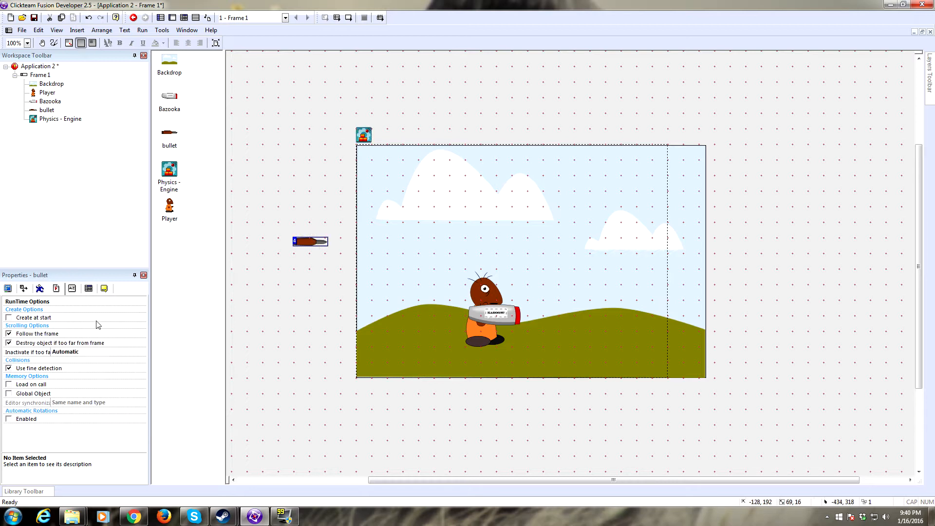
Step: Set the bullet's movement type to Physics - Static
{"action": "left_click", "coordinate": [24, 287]}
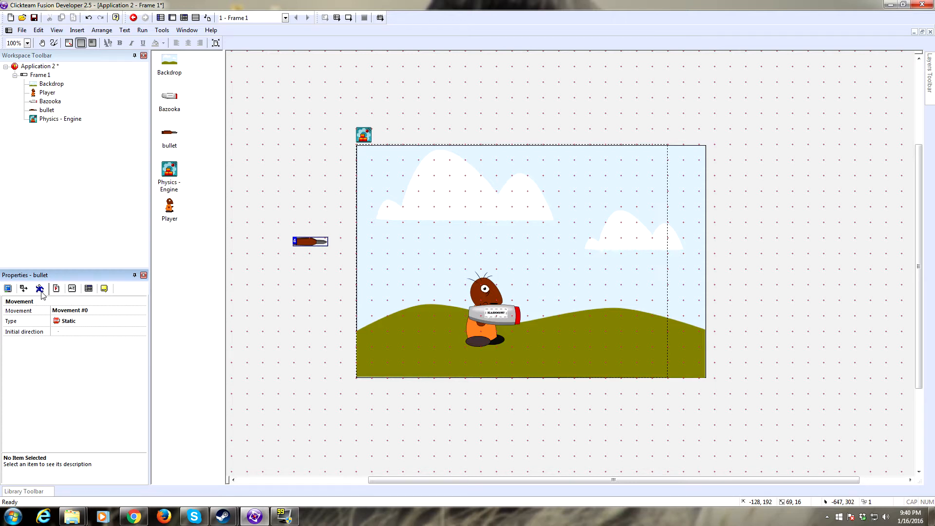
{"action": "mouse_move", "coordinate": [76, 322]}
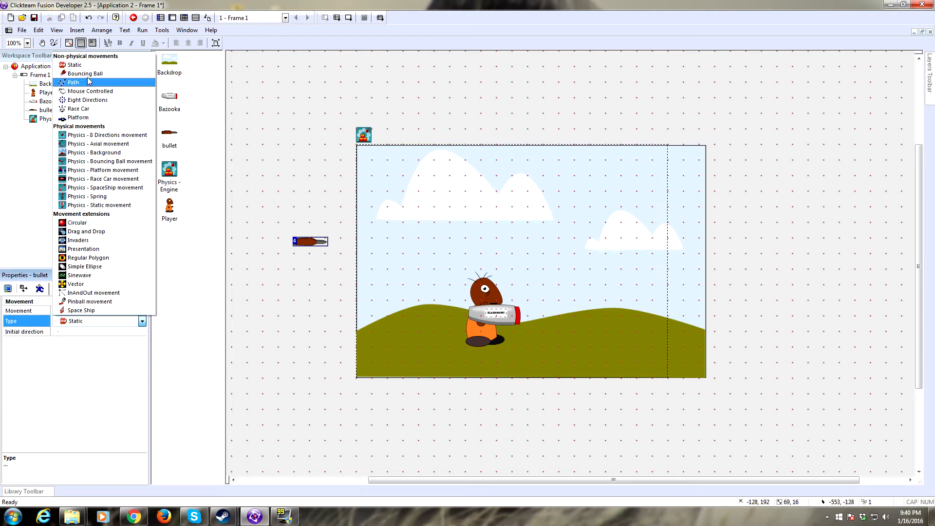
{"action": "mouse_move", "coordinate": [104, 135]}
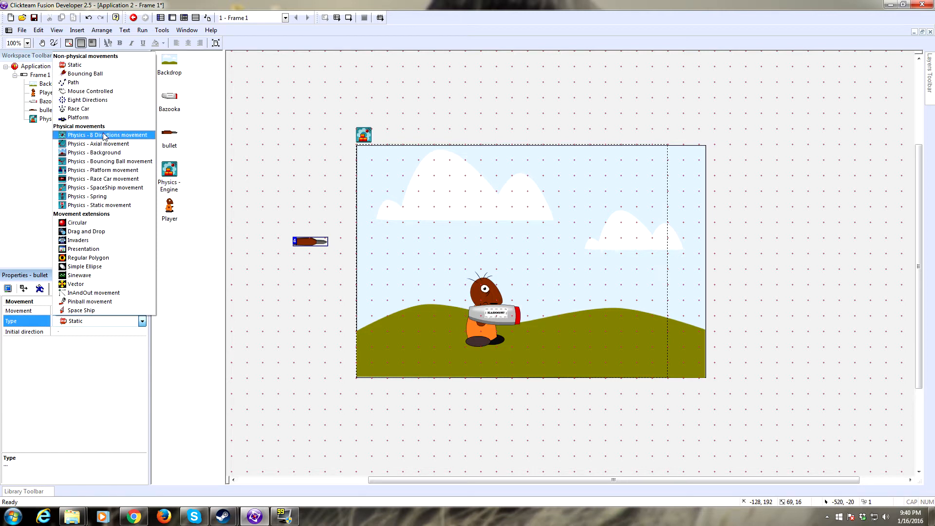
{"action": "mouse_move", "coordinate": [99, 204]}
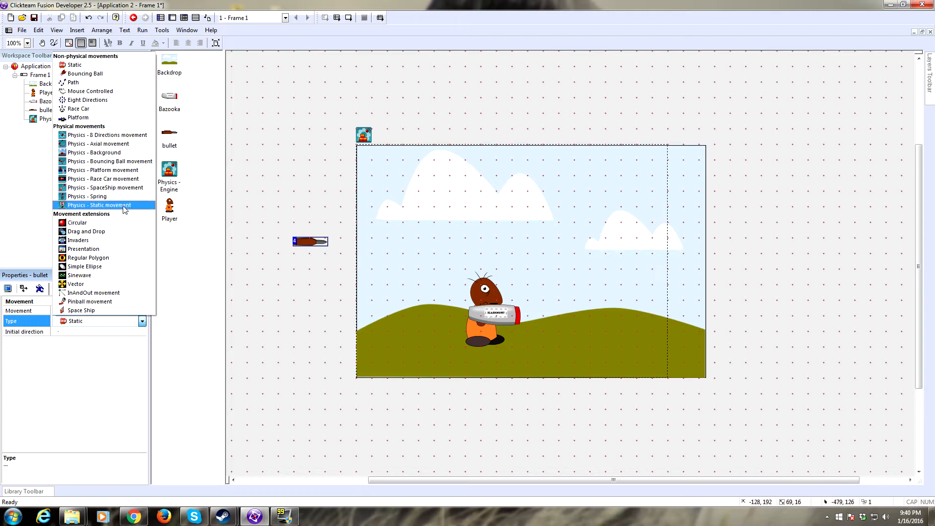
{"action": "left_click", "coordinate": [99, 205]}
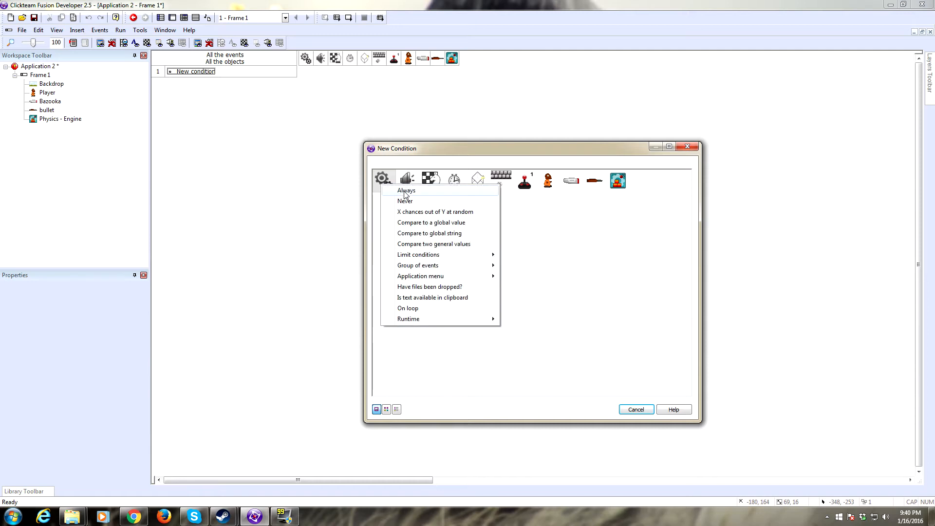
Step: Create event 1 with the Special object's Always condition
{"action": "left_click", "coordinate": [406, 191]}
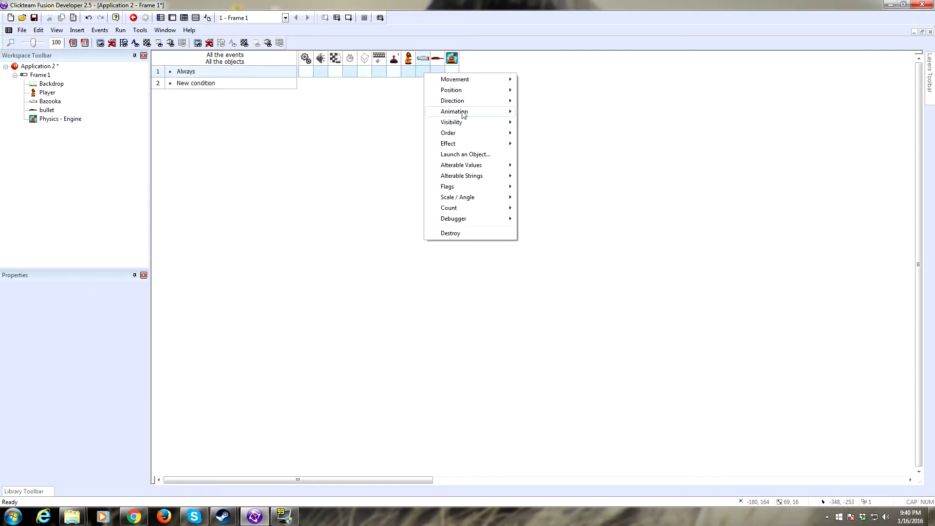
{"action": "mouse_move", "coordinate": [452, 101]}
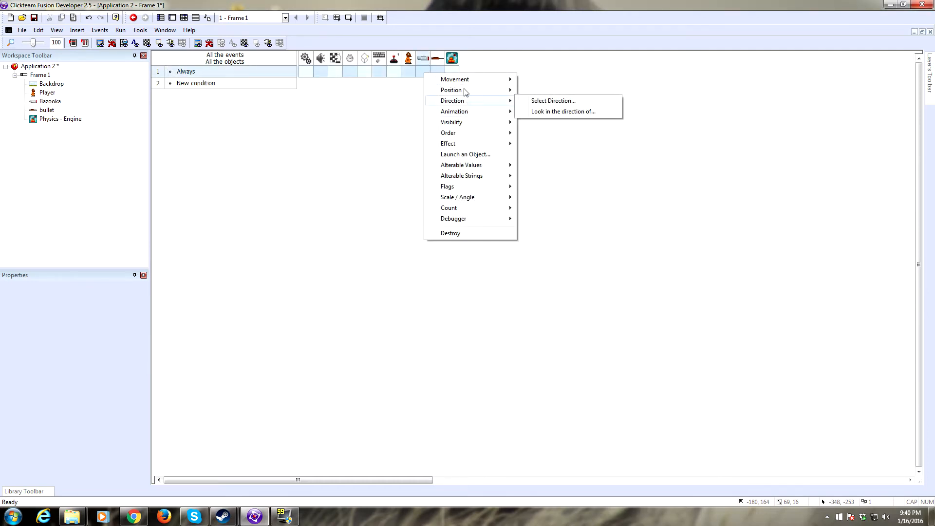
{"action": "mouse_move", "coordinate": [451, 90]}
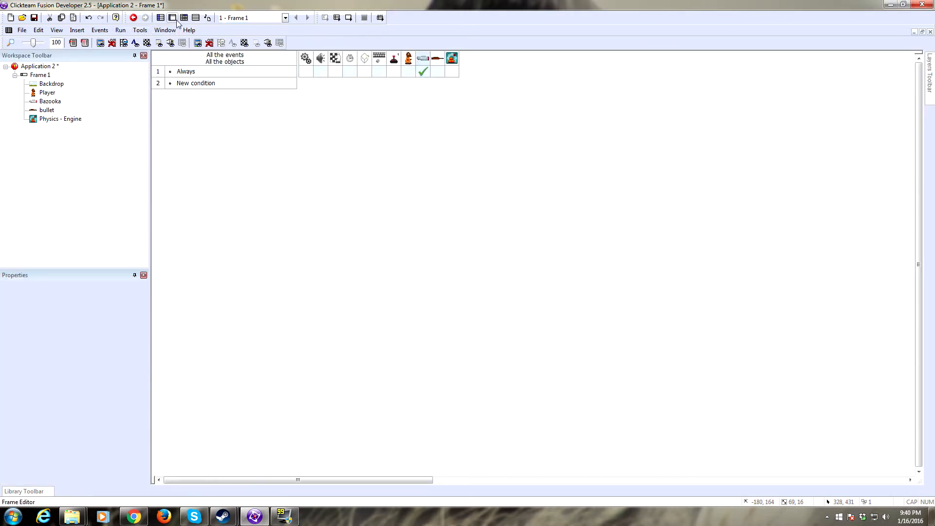
Step: Set the Player's movement type to Eight Directions and return to the Event Editor
{"action": "left_click", "coordinate": [172, 18]}
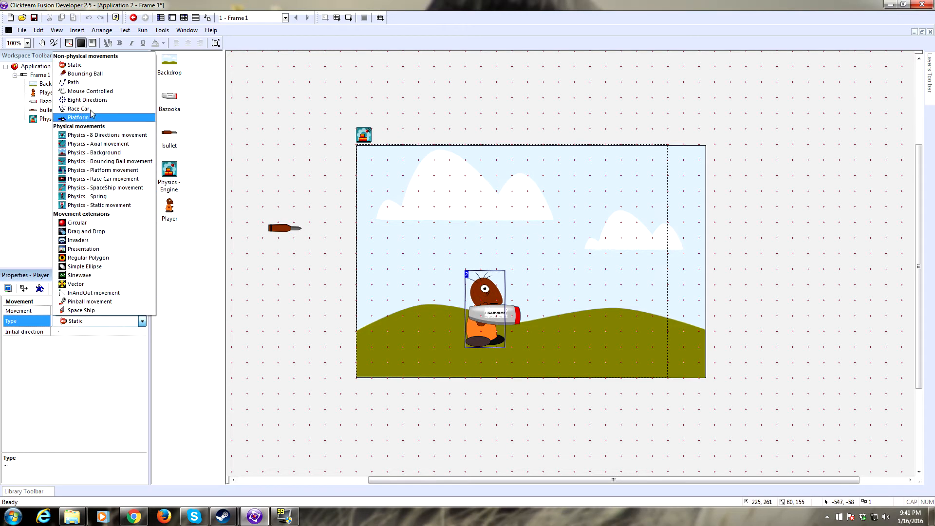
{"action": "mouse_move", "coordinate": [101, 100]}
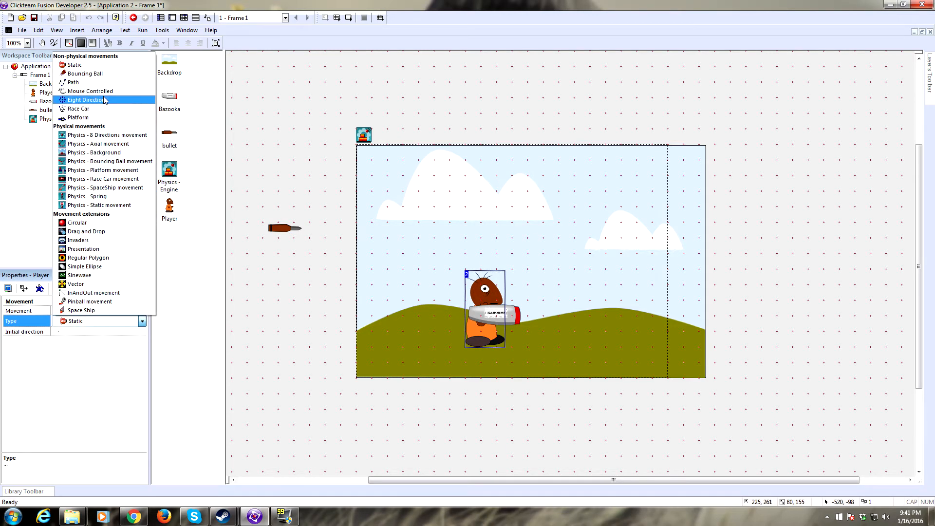
{"action": "left_click", "coordinate": [87, 99]}
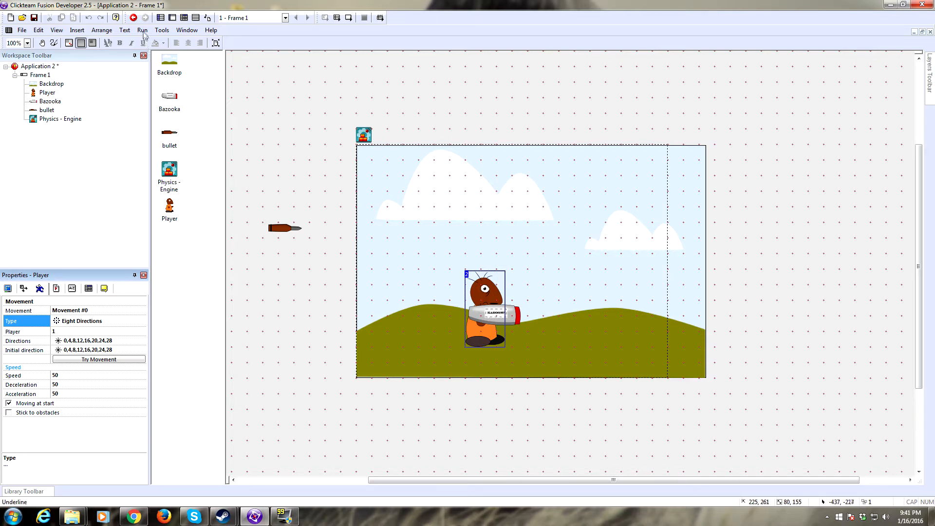
{"action": "left_click", "coordinate": [141, 30]}
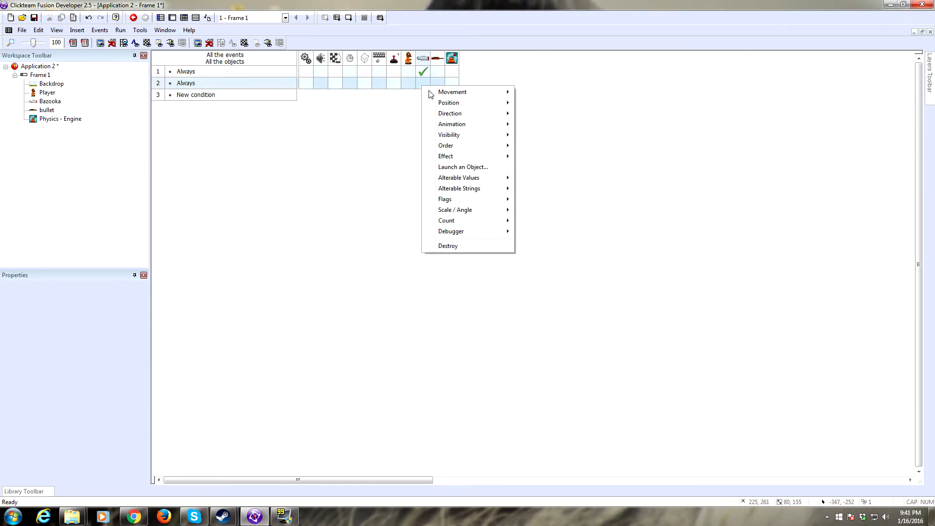
{"action": "mouse_move", "coordinate": [449, 134]}
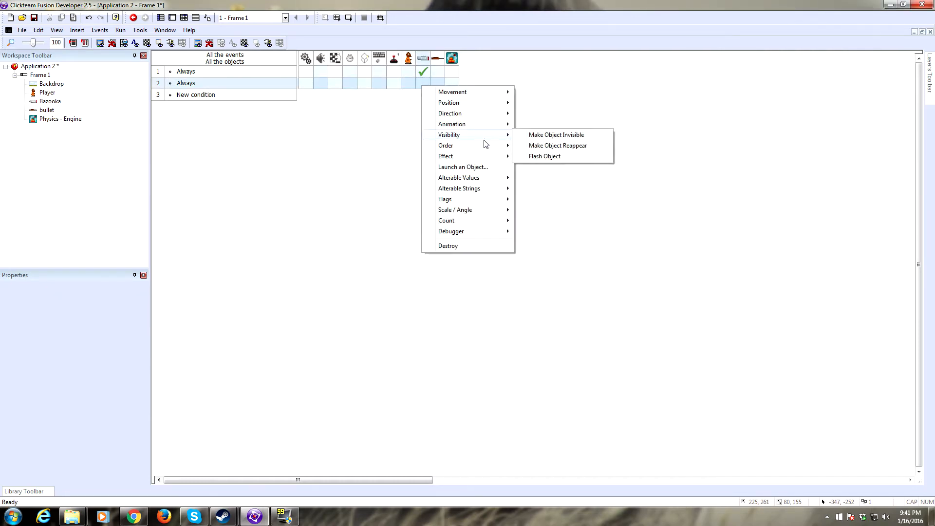
{"action": "mouse_move", "coordinate": [454, 209]}
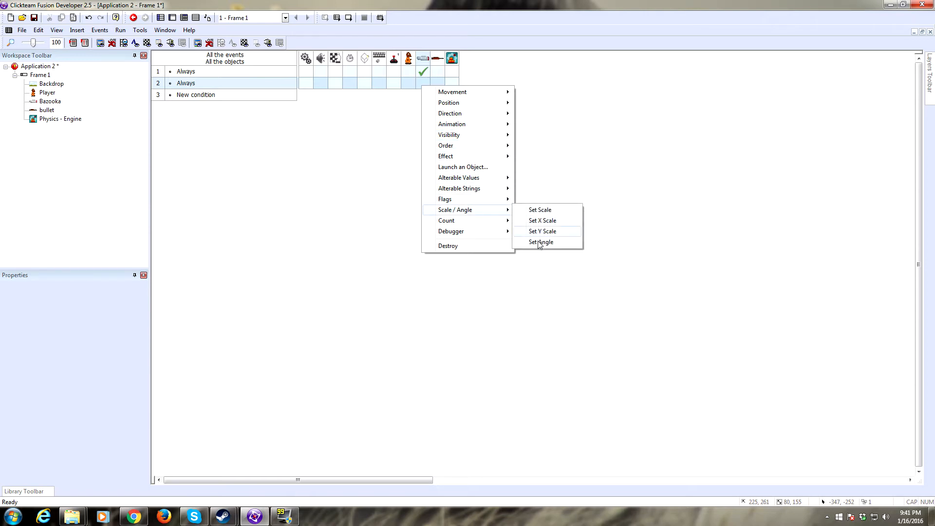
Step: Make event 2 set the Bazooka angle toward XMouse, YMouse with quality 1
{"action": "left_click", "coordinate": [540, 242]}
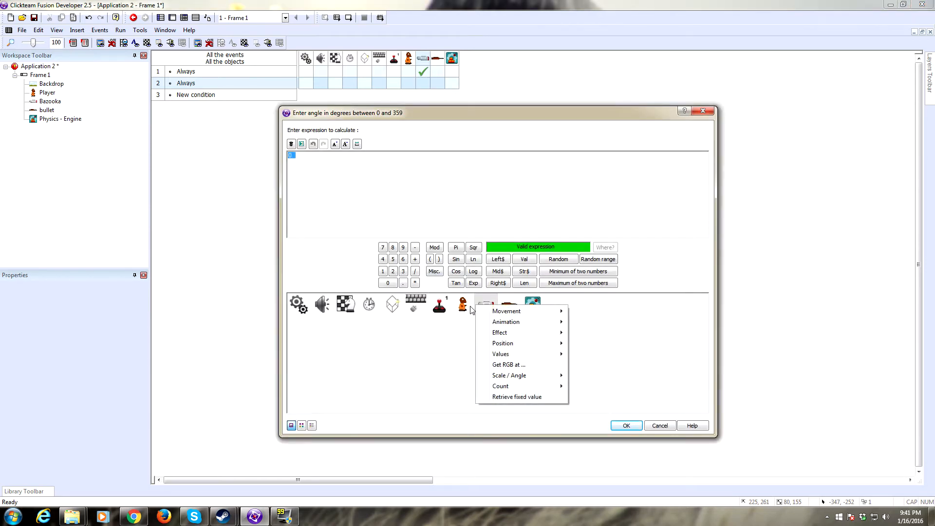
{"action": "mouse_move", "coordinate": [503, 343]}
{"action": "type", "text": "OAngle( \"Bazooka\", Xmouse, Ym )"}
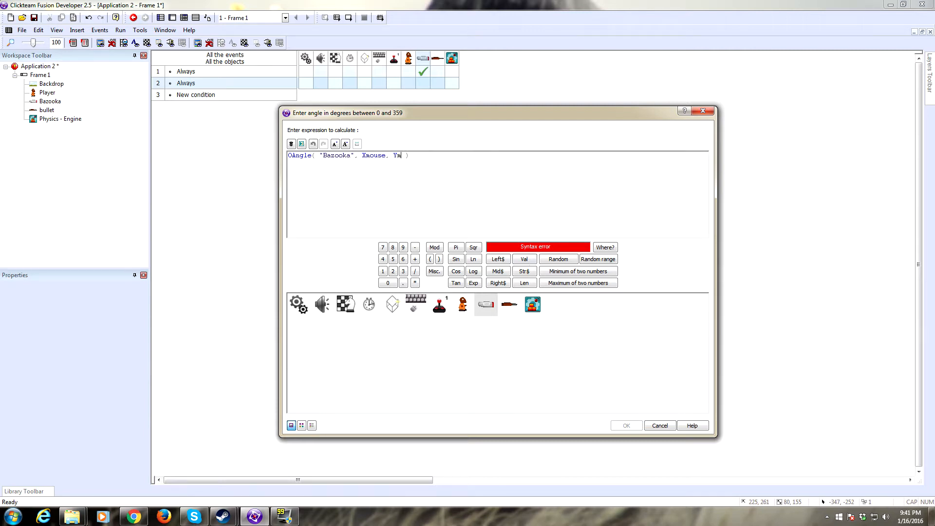
{"action": "left_click", "coordinate": [625, 425]}
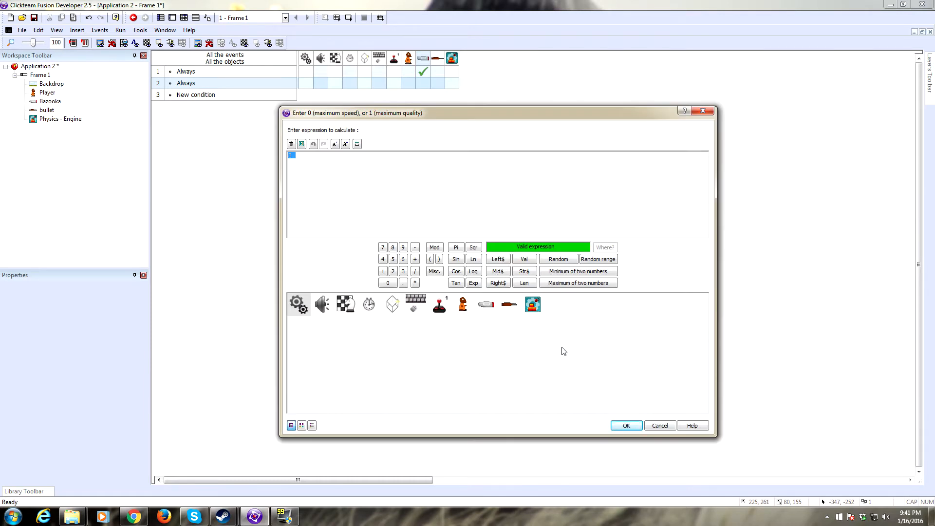
{"action": "left_click", "coordinate": [626, 425]}
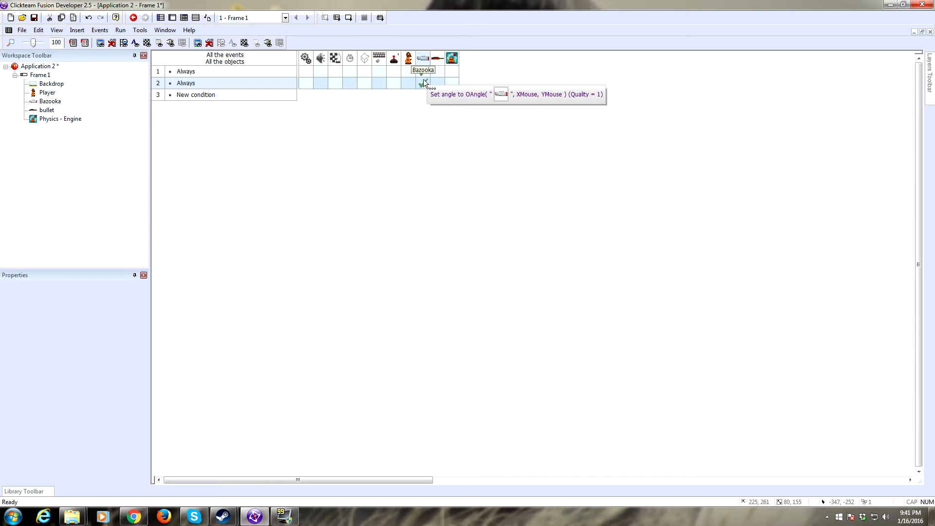
{"action": "left_click", "coordinate": [140, 30]}
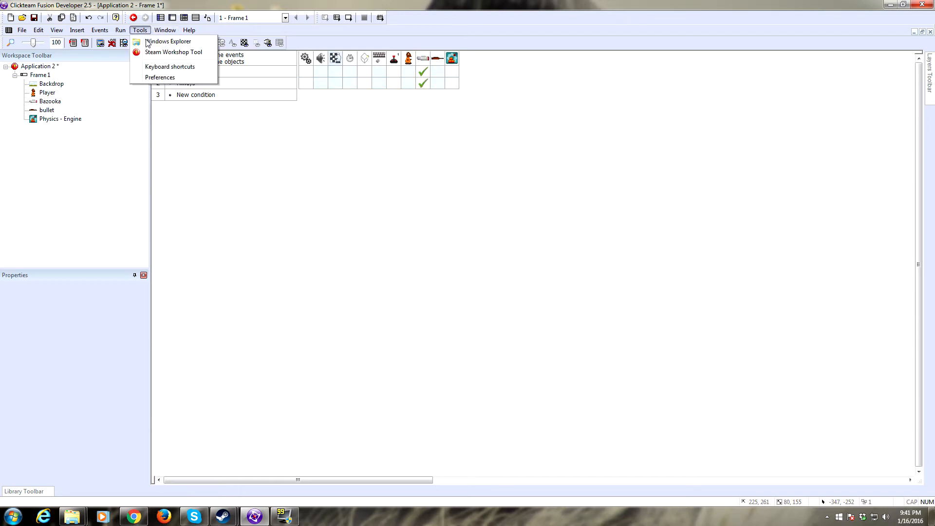
Step: Test-run the application, then put Bazooka's action point at the muzzle and centre bullet's hot spot
{"action": "left_click", "coordinate": [120, 29]}
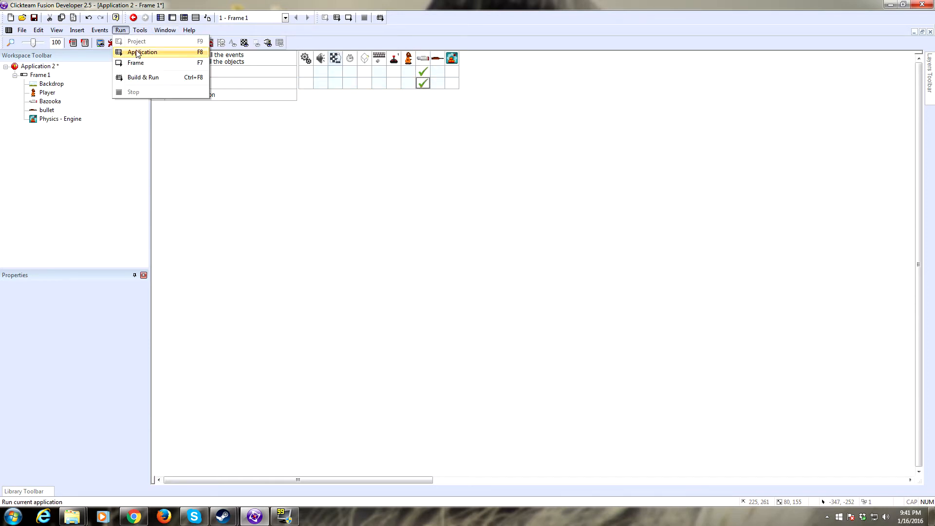
{"action": "left_click", "coordinate": [142, 52]}
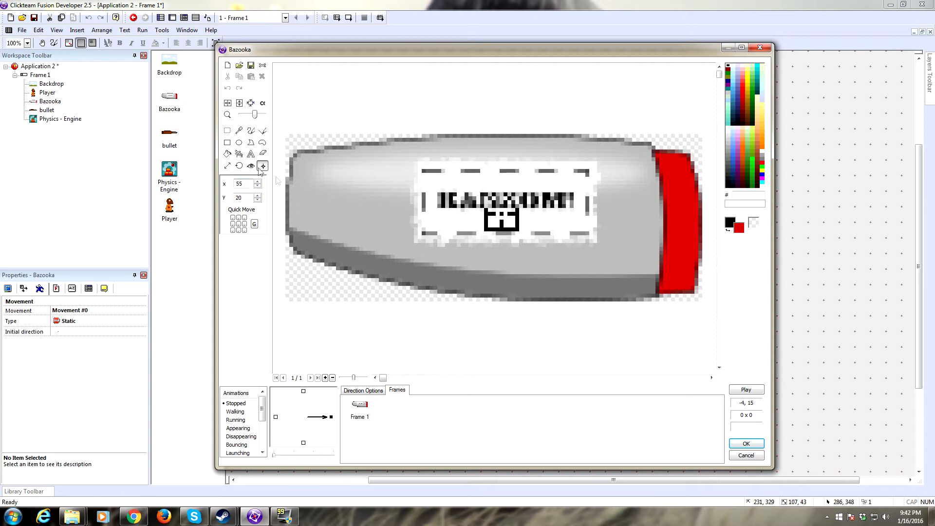
{"action": "left_click_drag", "start_coordinate": [502, 217], "coordinate": [689, 218]}
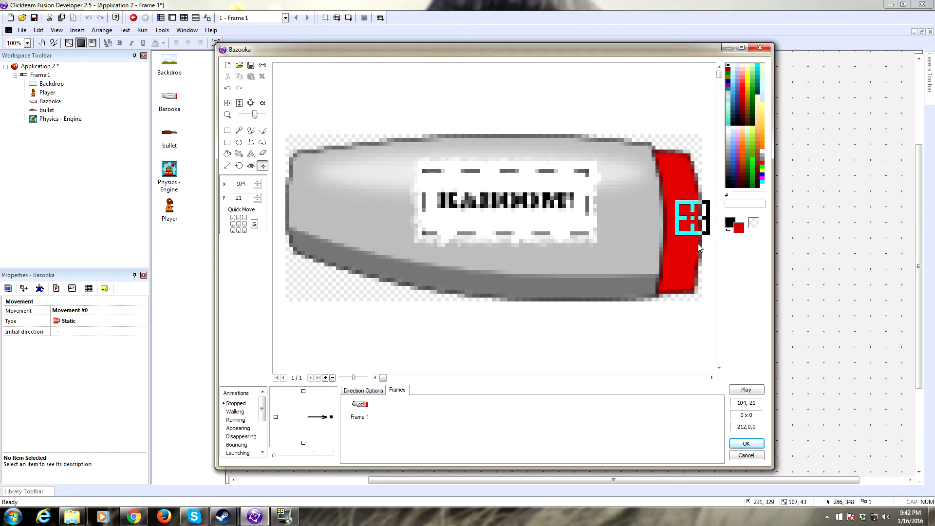
{"action": "left_click", "coordinate": [746, 443]}
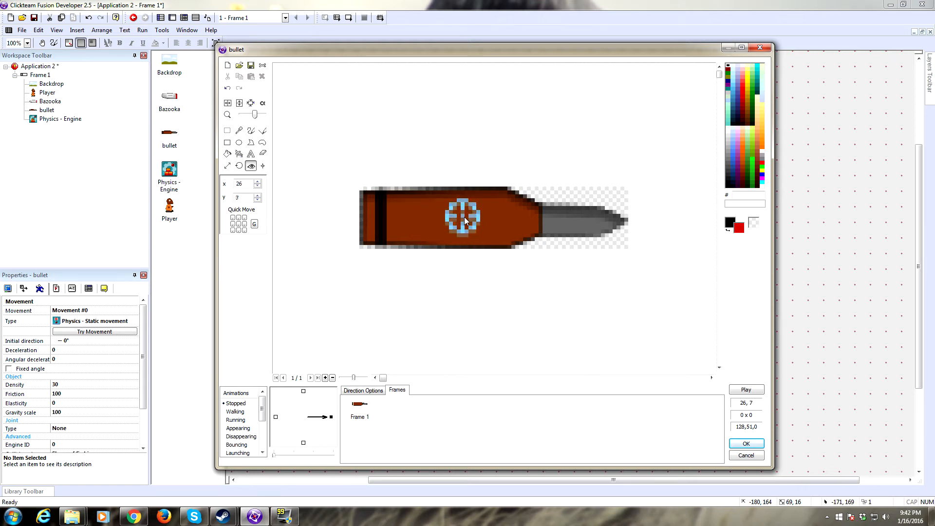
{"action": "left_click", "coordinate": [746, 443]}
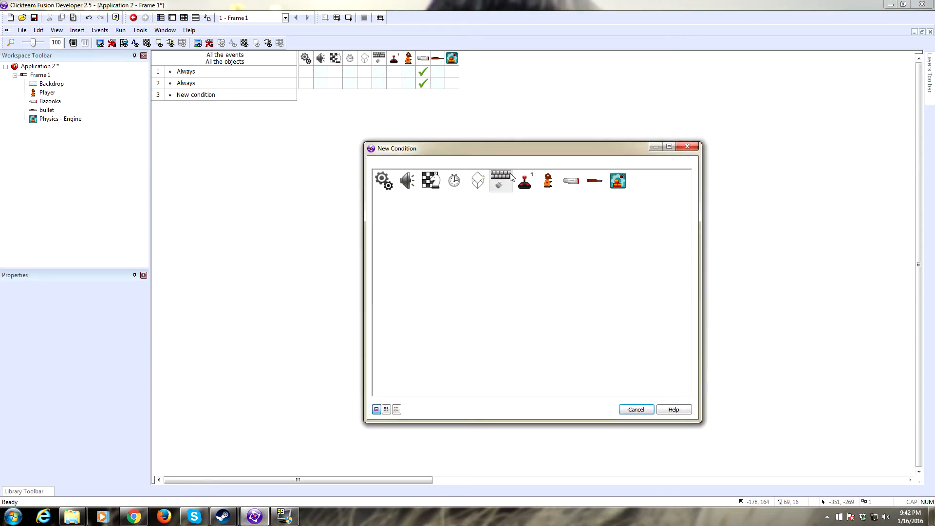
Step: Add event 3: on a single left mouse click, create a bullet at the Bazooka
{"action": "left_click", "coordinate": [525, 181]}
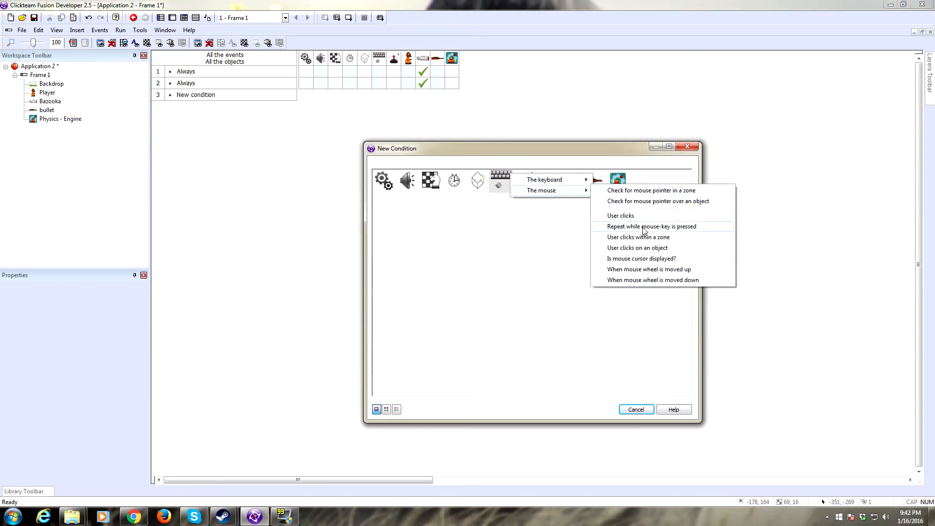
{"action": "mouse_move", "coordinate": [648, 216]}
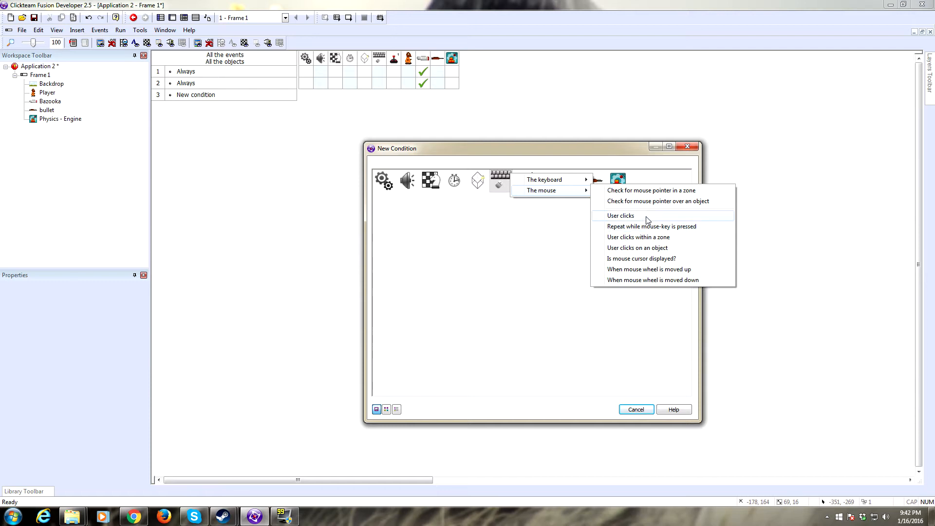
{"action": "left_click", "coordinate": [621, 215]}
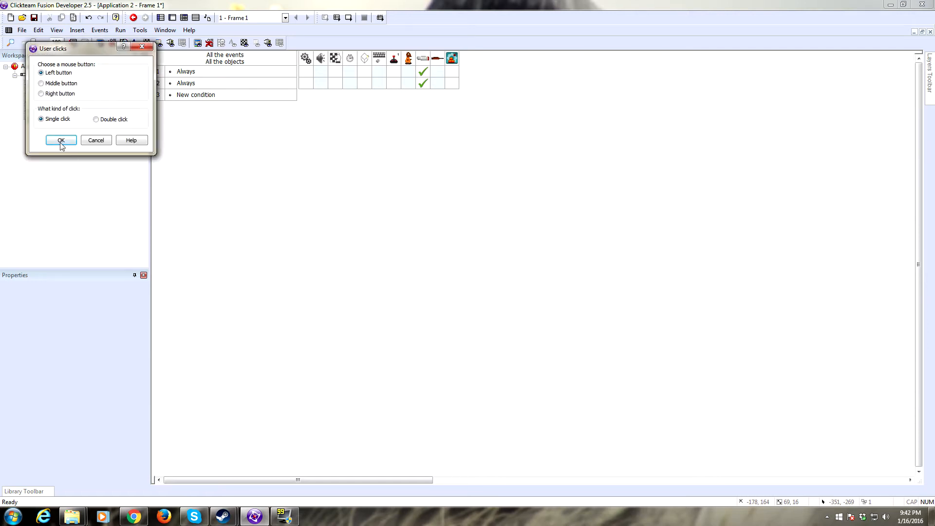
{"action": "left_click", "coordinate": [61, 140]}
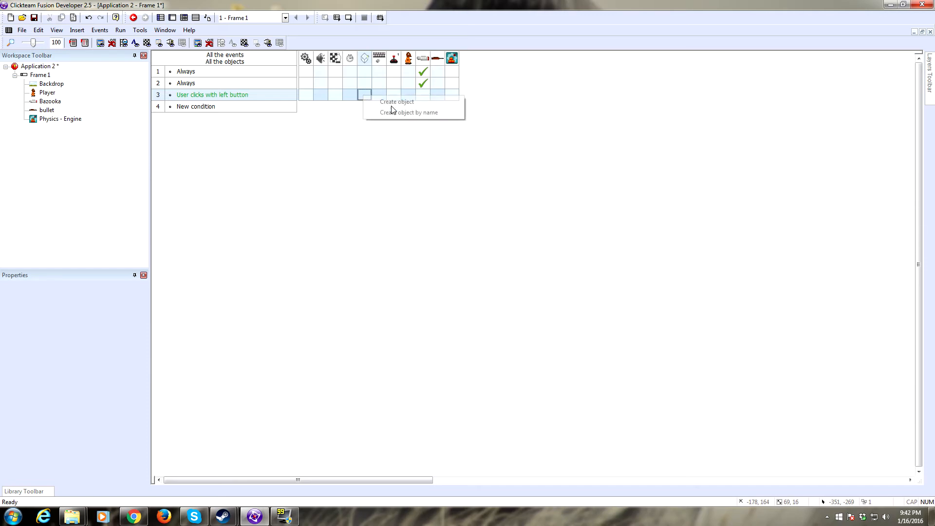
{"action": "left_click", "coordinate": [396, 102]}
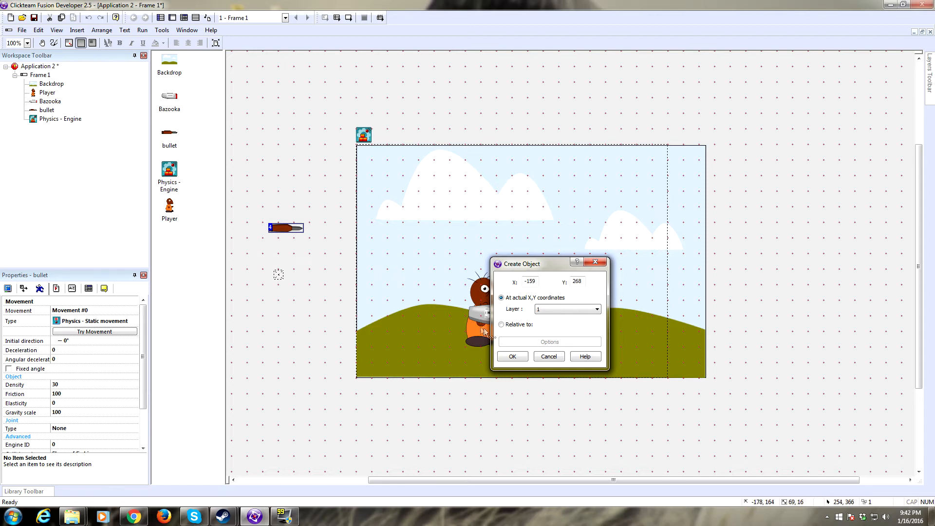
{"action": "left_click", "coordinate": [501, 324]}
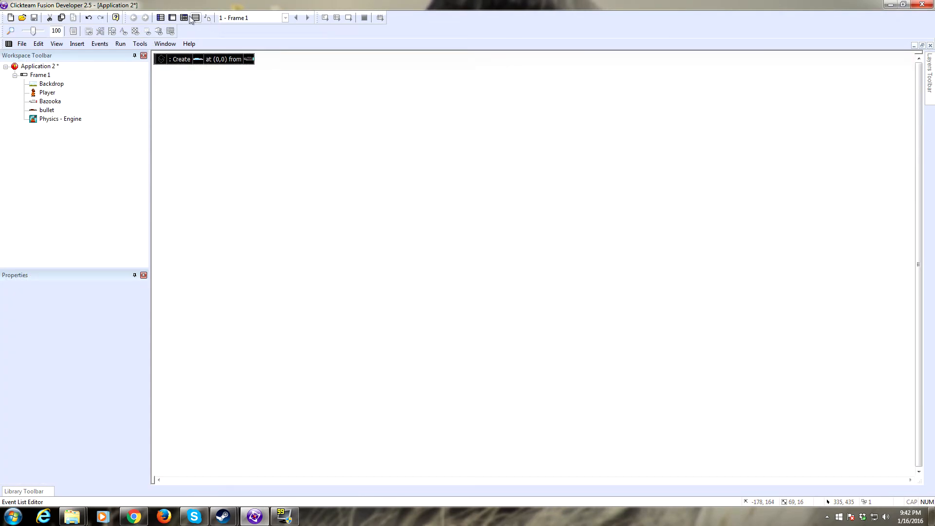
{"action": "left_click", "coordinate": [196, 17]}
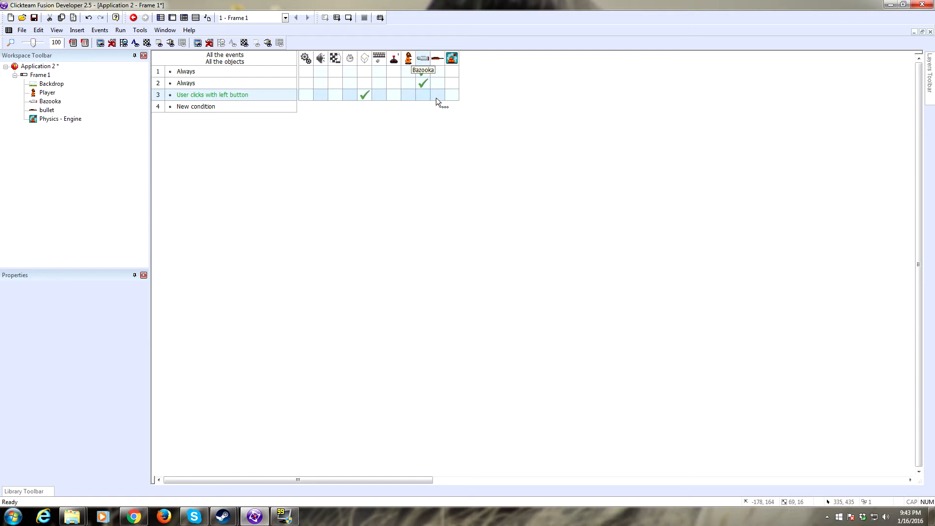
Step: On left-click, set the bullet's angle to Angle("Bazooka")
{"action": "right_click", "coordinate": [423, 94]}
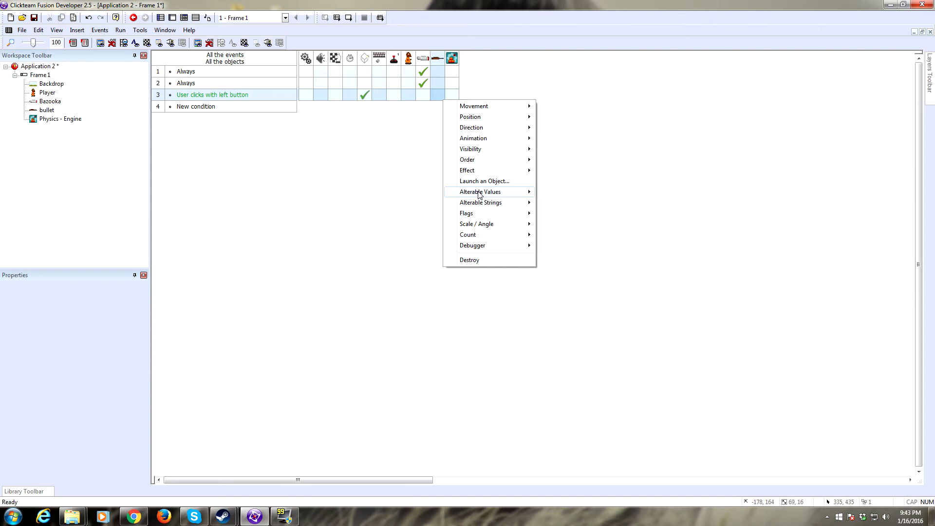
{"action": "mouse_move", "coordinate": [473, 138]}
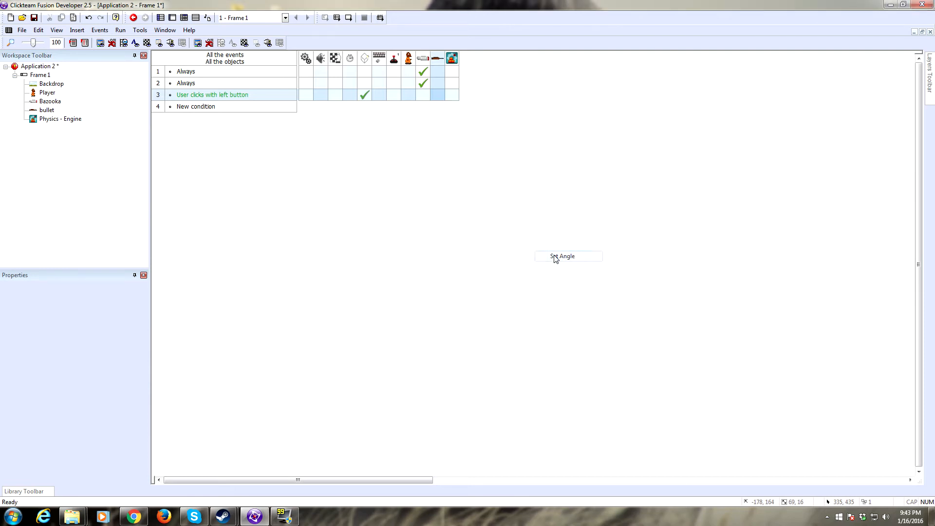
{"action": "left_click", "coordinate": [486, 303]}
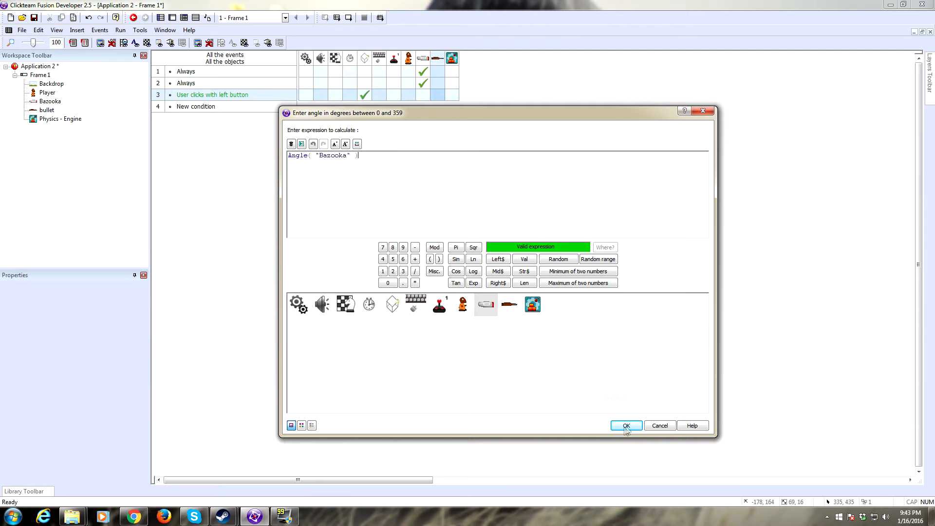
{"action": "left_click", "coordinate": [626, 425]}
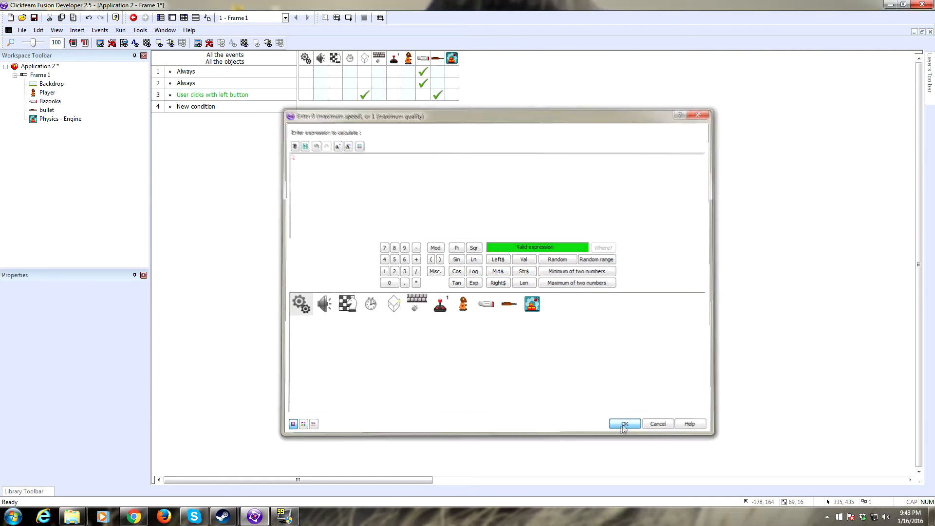
{"action": "left_click", "coordinate": [624, 423]}
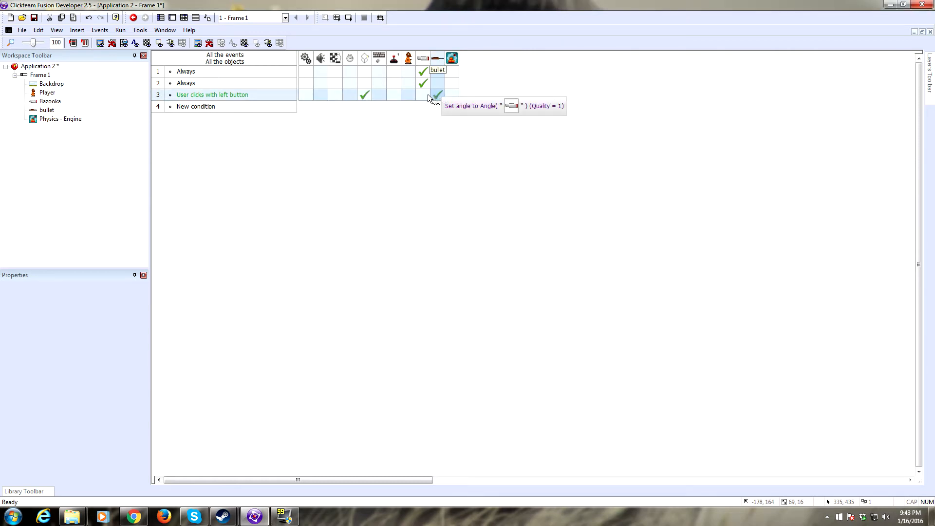
Step: On left-click, set the bullet's physics linear velocity to 200 at Angle("Bazooka")
{"action": "right_click", "coordinate": [437, 96]}
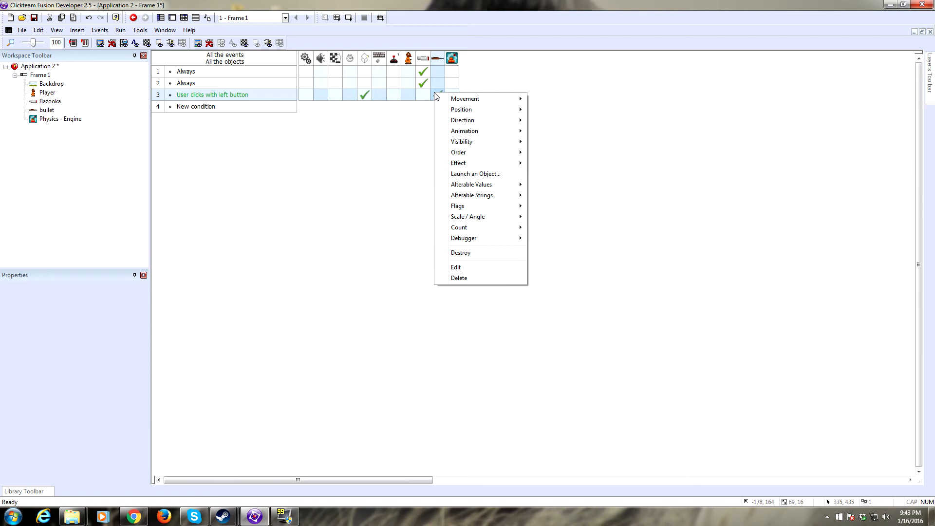
{"action": "mouse_move", "coordinate": [465, 98]}
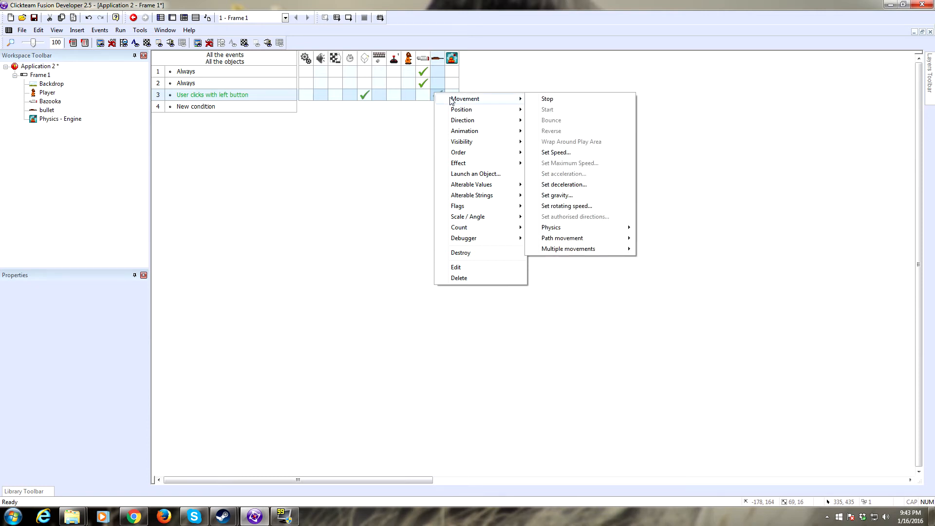
{"action": "mouse_move", "coordinate": [551, 228]}
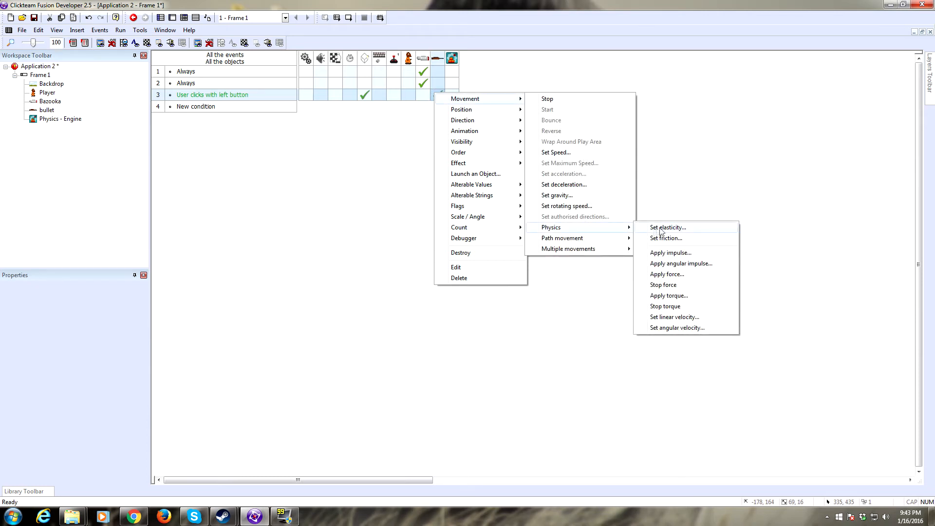
{"action": "mouse_move", "coordinate": [675, 317]}
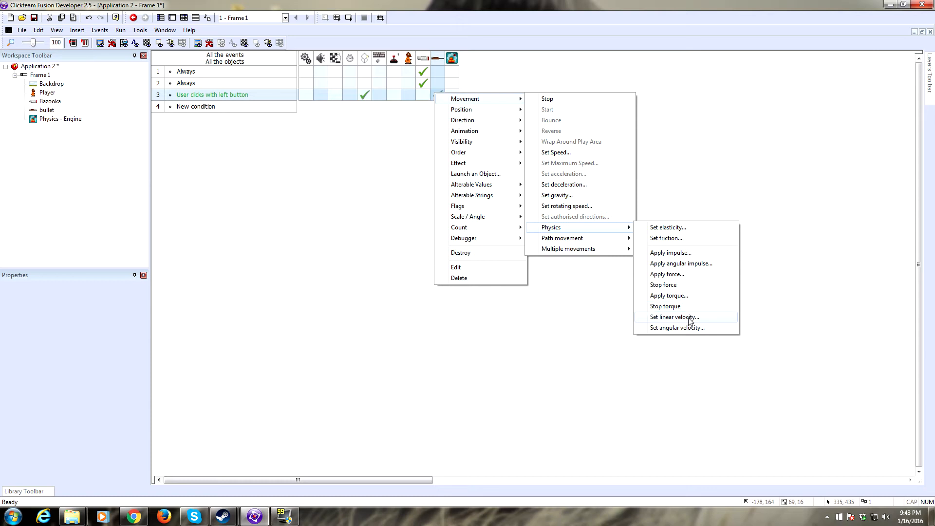
{"action": "left_click", "coordinate": [673, 317]}
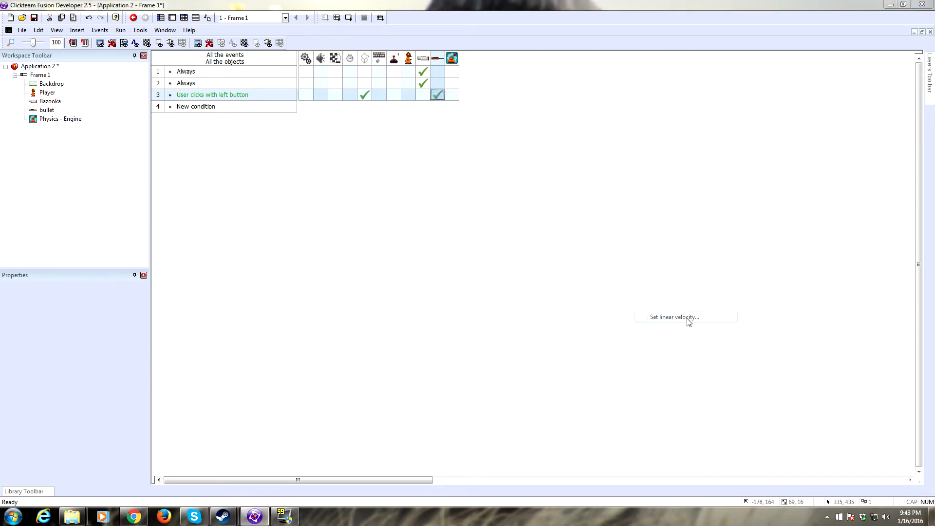
{"action": "left_click", "coordinate": [673, 316]}
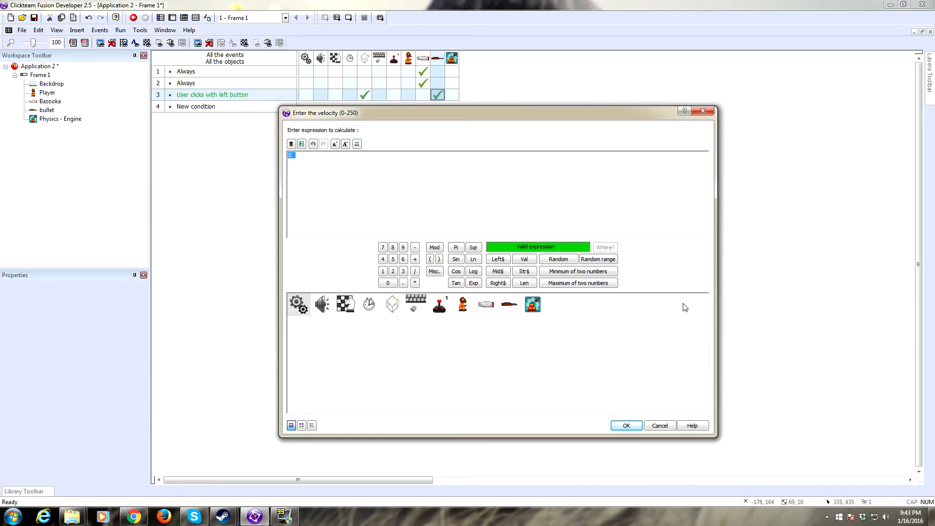
{"action": "type", "text": "200"}
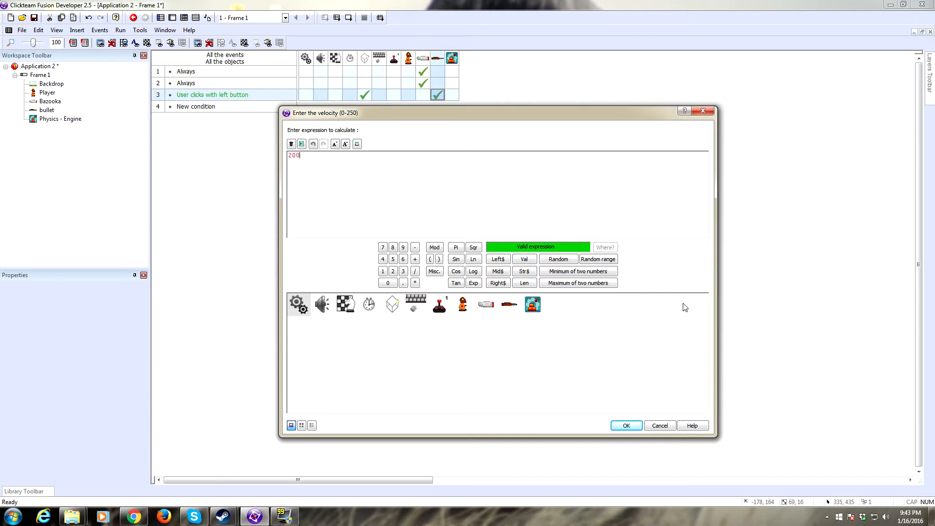
{"action": "left_click", "coordinate": [625, 425]}
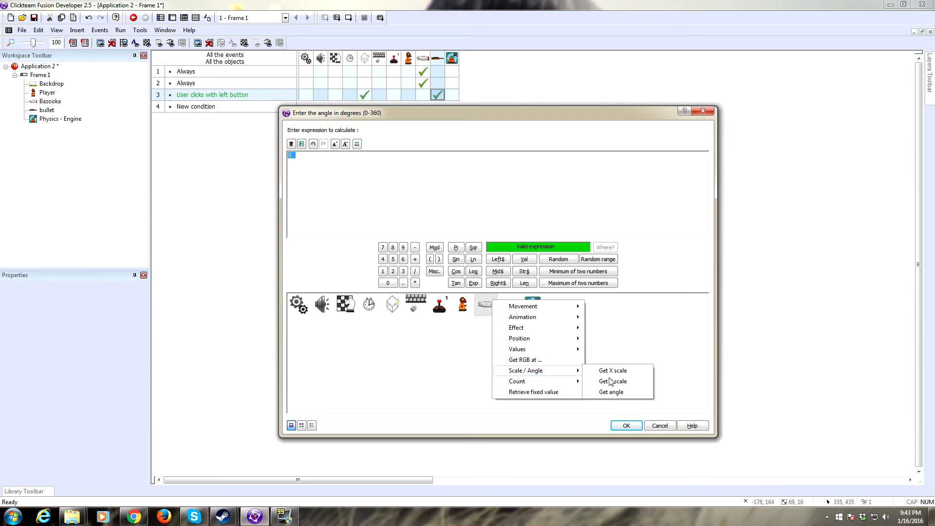
{"action": "left_click", "coordinate": [610, 391]}
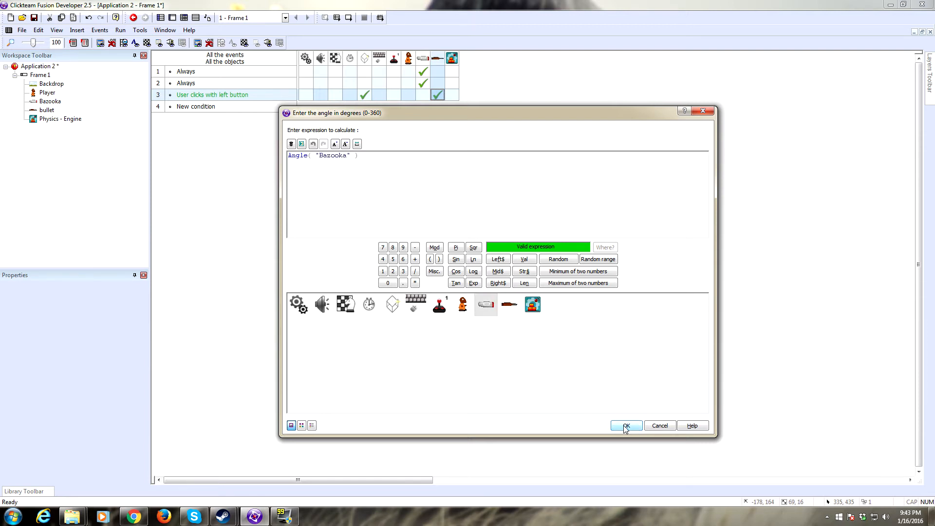
{"action": "left_click", "coordinate": [625, 425]}
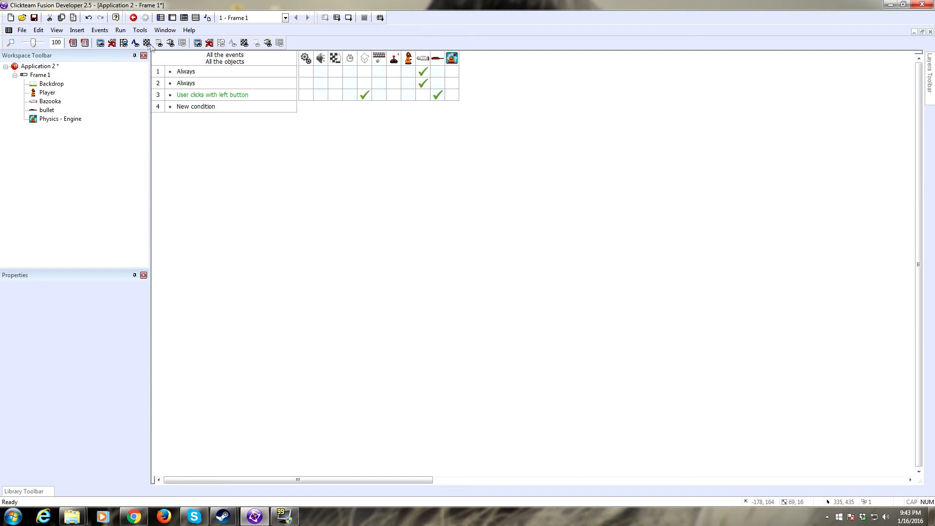
Step: Test-run the click-to-fire scene, then close the game window
{"action": "left_click", "coordinate": [133, 17]}
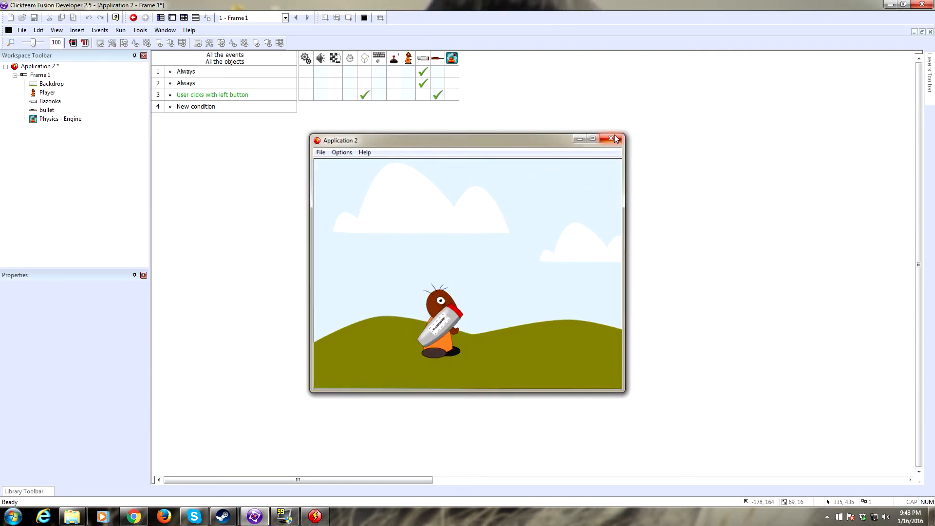
{"action": "left_click", "coordinate": [615, 138]}
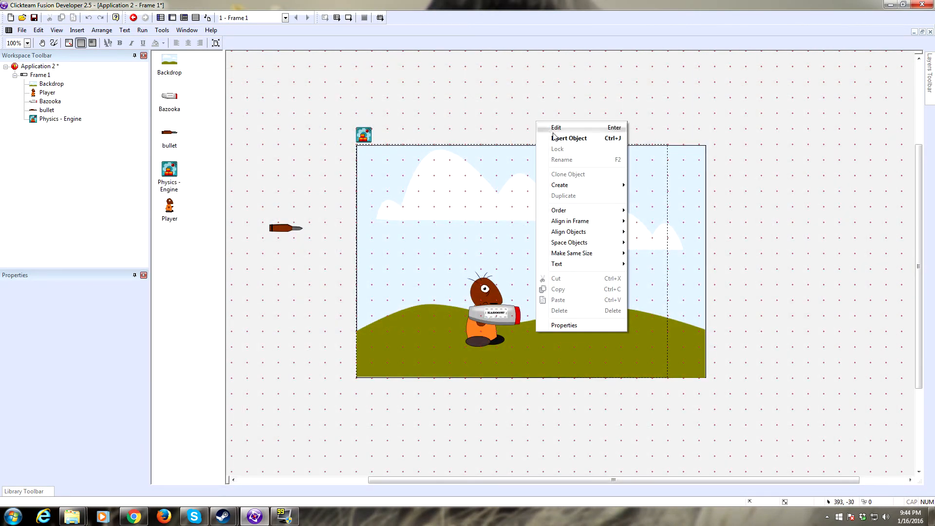
Step: Add a Backdrop using block.png and place the brick block in the upper-right sky
{"action": "left_click", "coordinate": [569, 138]}
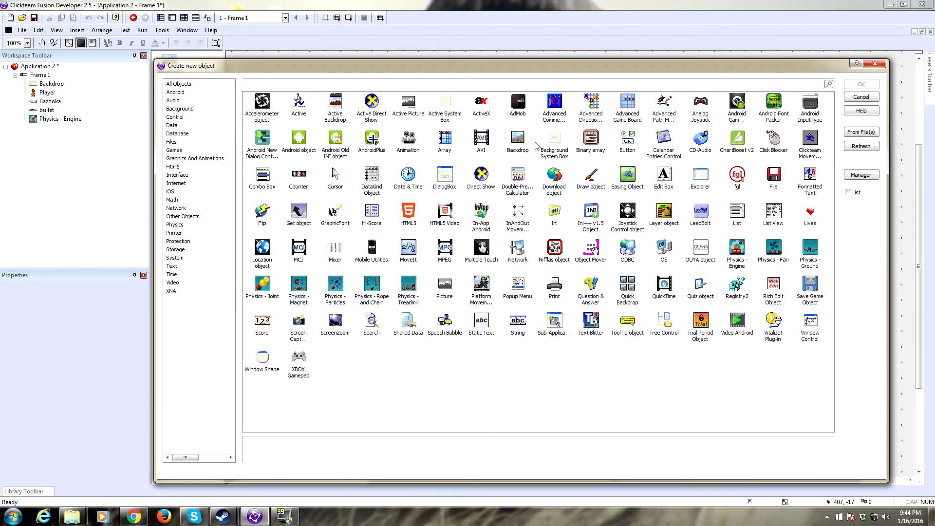
{"action": "mouse_move", "coordinate": [508, 146]}
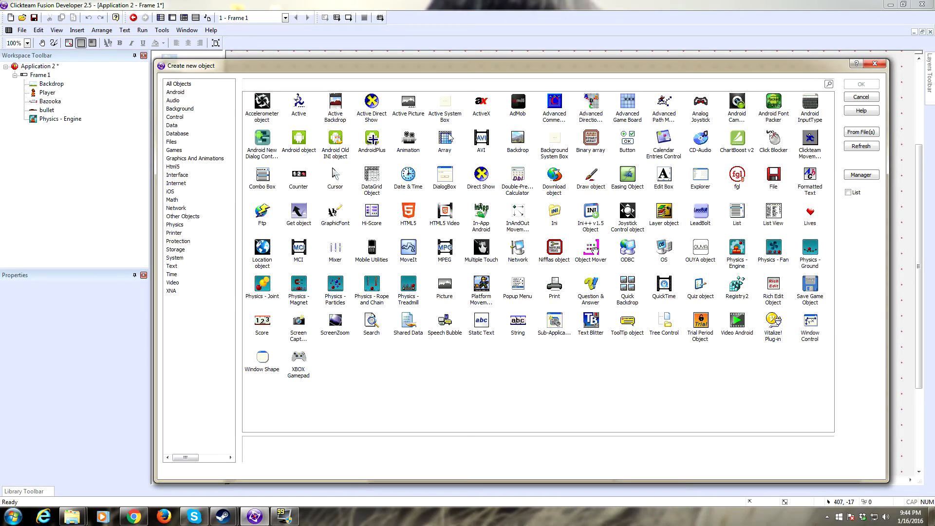
{"action": "mouse_move", "coordinate": [320, 116]}
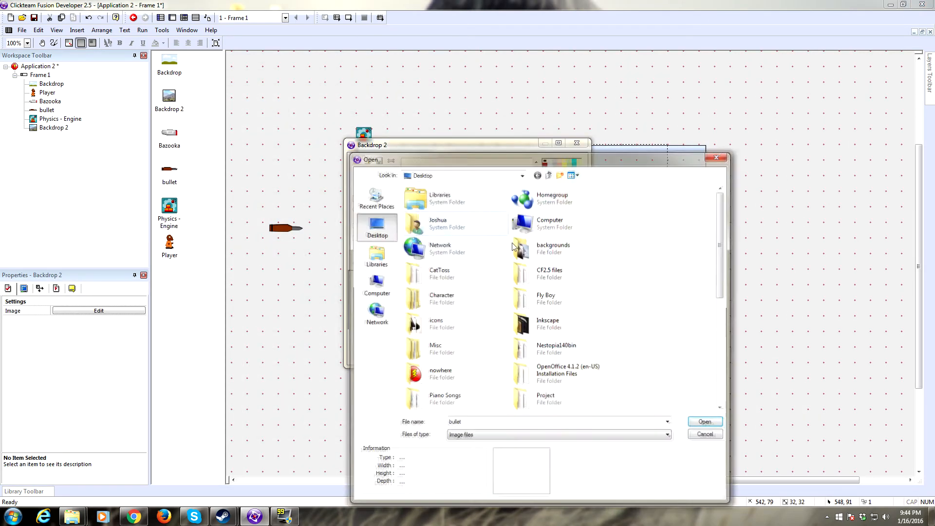
{"action": "left_click", "coordinate": [435, 364]}
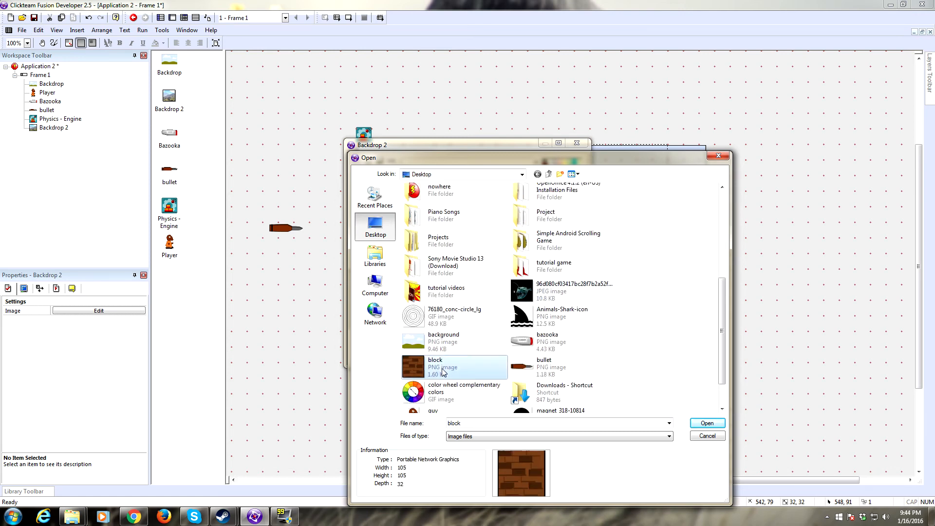
{"action": "left_click", "coordinate": [707, 423]}
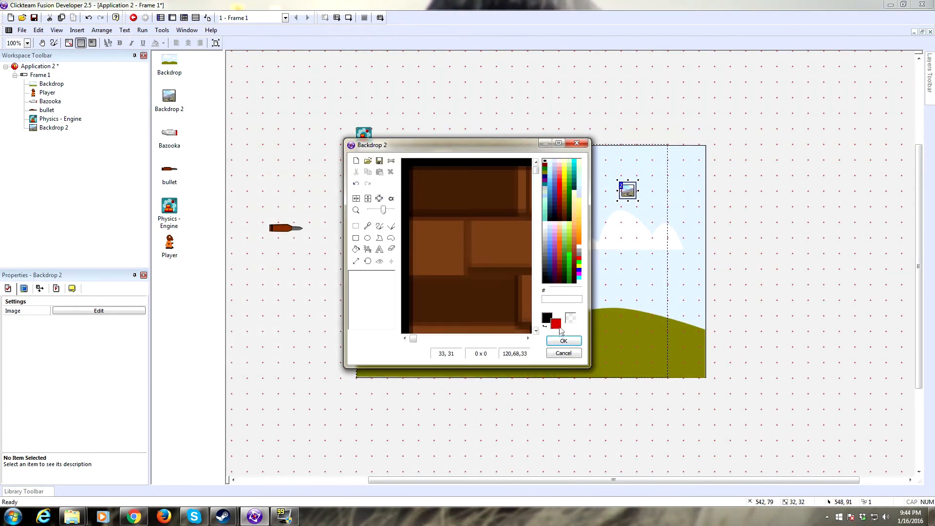
{"action": "left_click", "coordinate": [563, 340]}
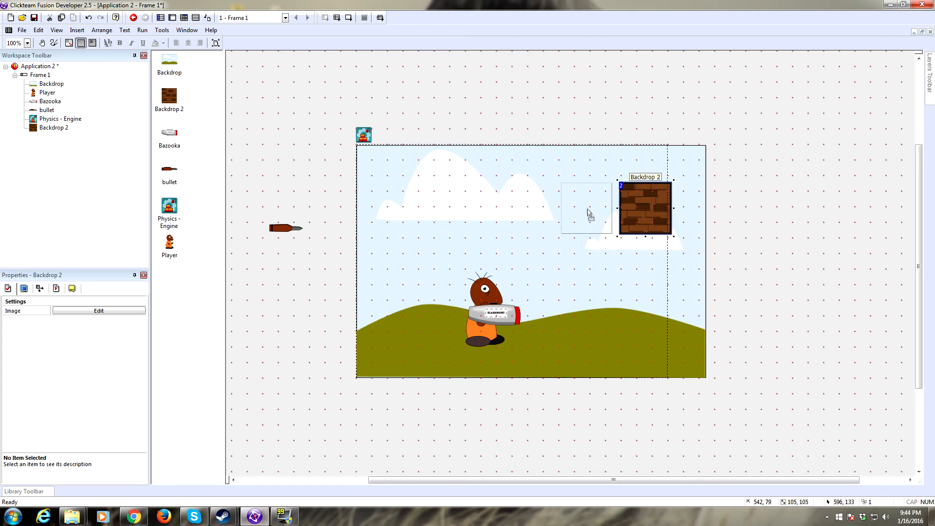
{"action": "left_click_drag", "start_coordinate": [644, 209], "coordinate": [602, 209]}
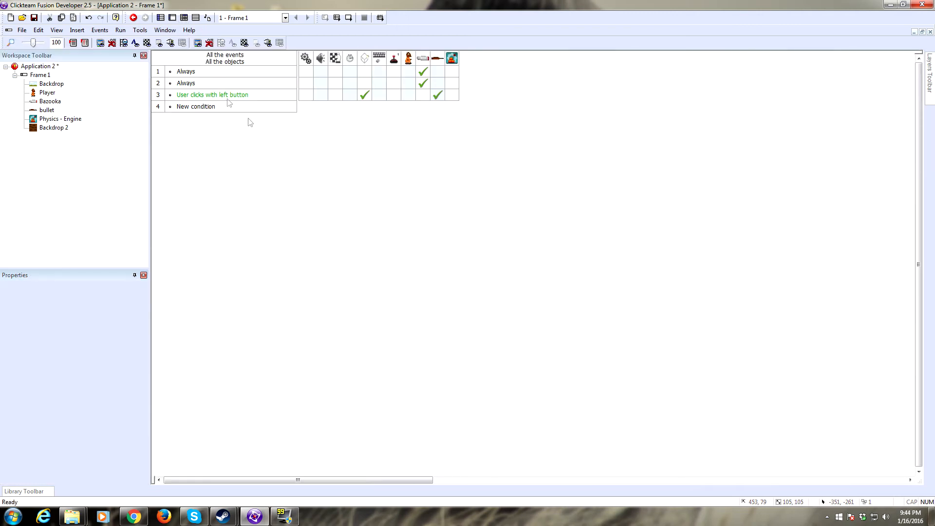
Step: Reopen Frame 1's layout in the Frame Editor
{"action": "double_click", "coordinate": [196, 106]}
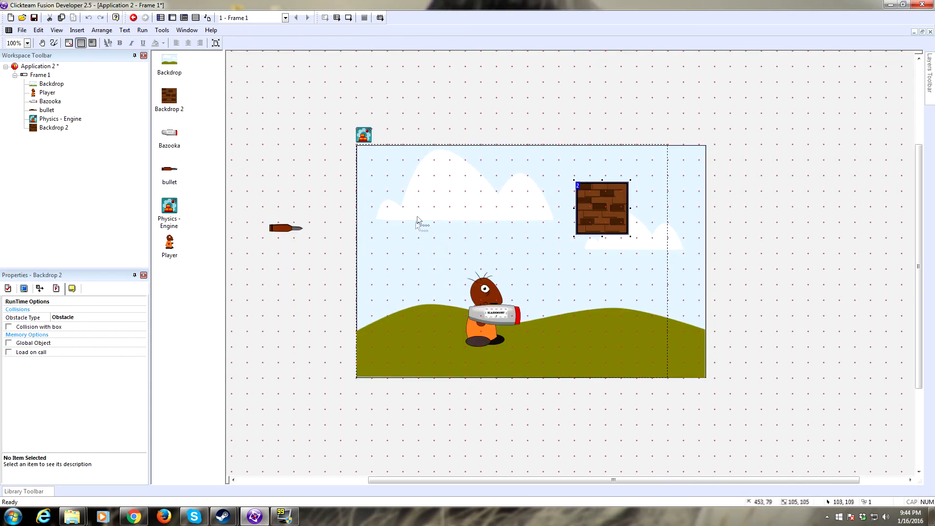
Step: Select the bullet and drag its Movement gravity scale from 100 to 139
{"action": "left_click", "coordinate": [286, 228]}
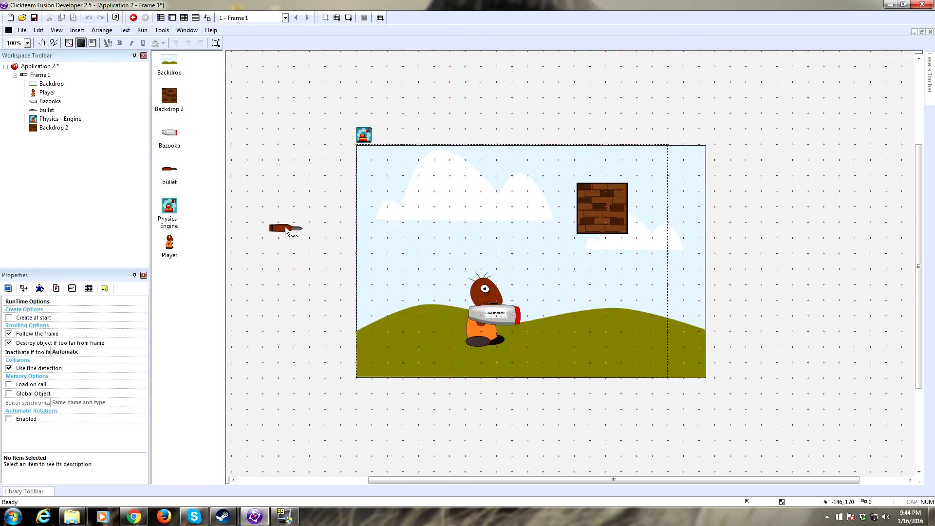
{"action": "left_click", "coordinate": [285, 228]}
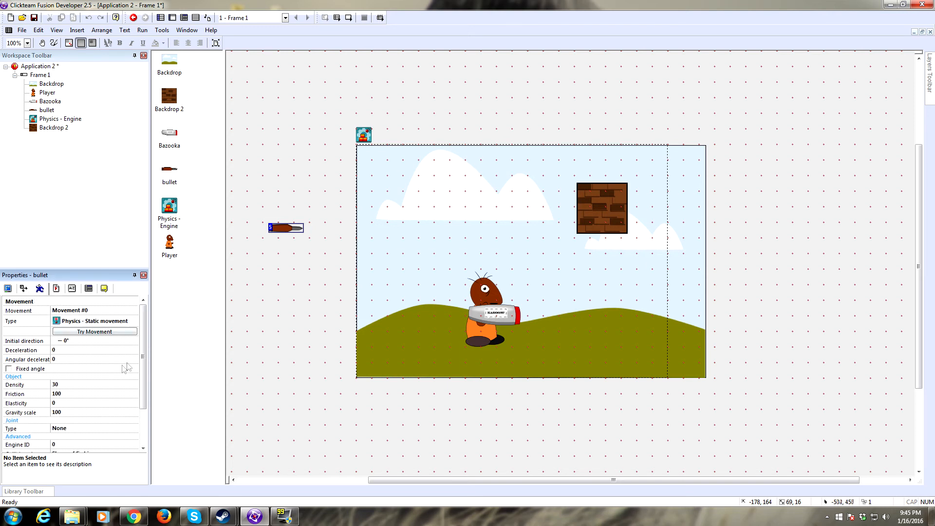
{"action": "scroll", "scroll_direction": "down", "scroll_amount": 3}
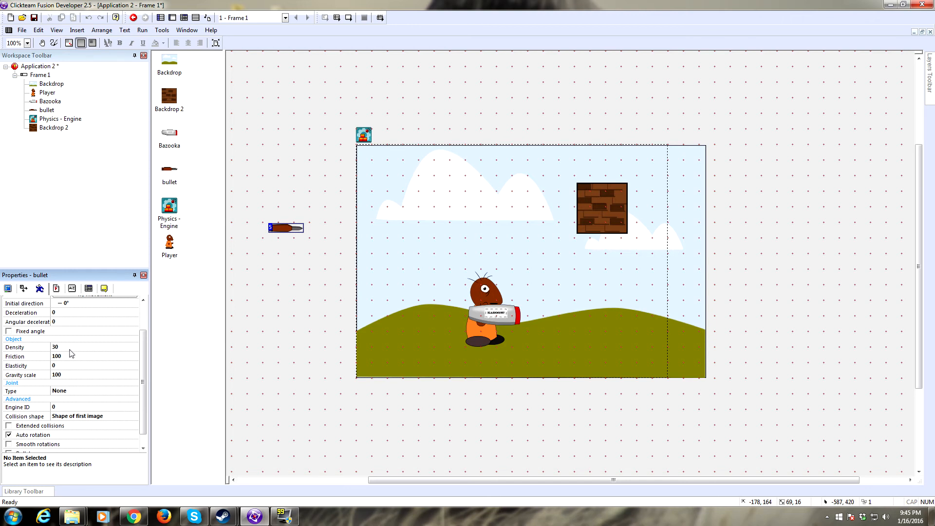
{"action": "mouse_move", "coordinate": [74, 358]}
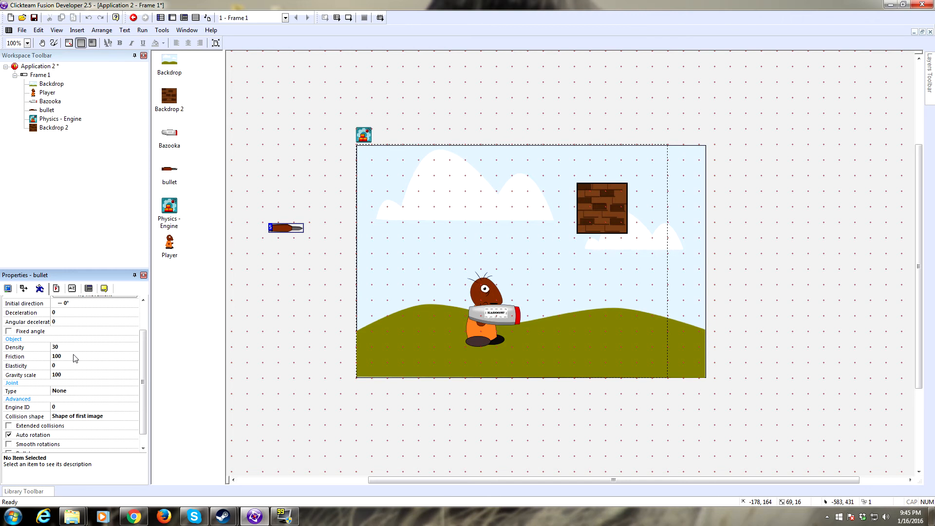
{"action": "mouse_move", "coordinate": [72, 379]}
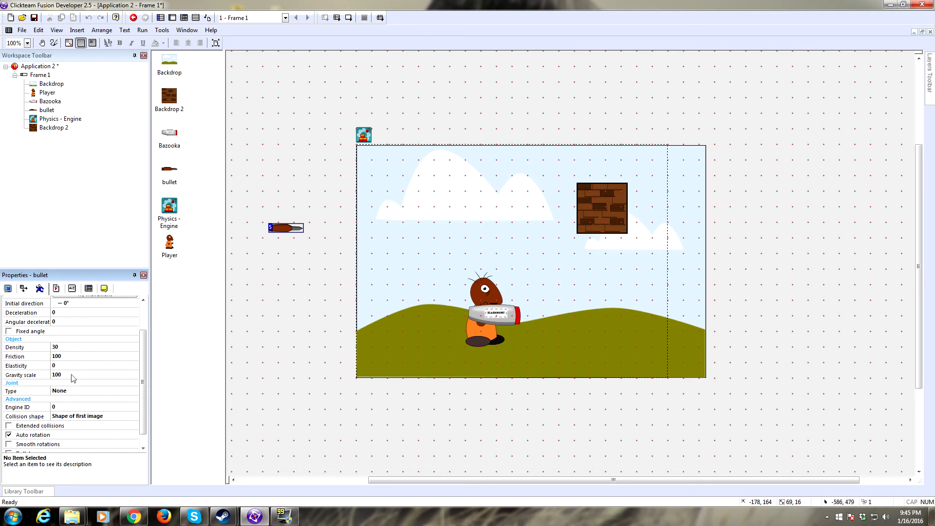
{"action": "left_click", "coordinate": [65, 374]}
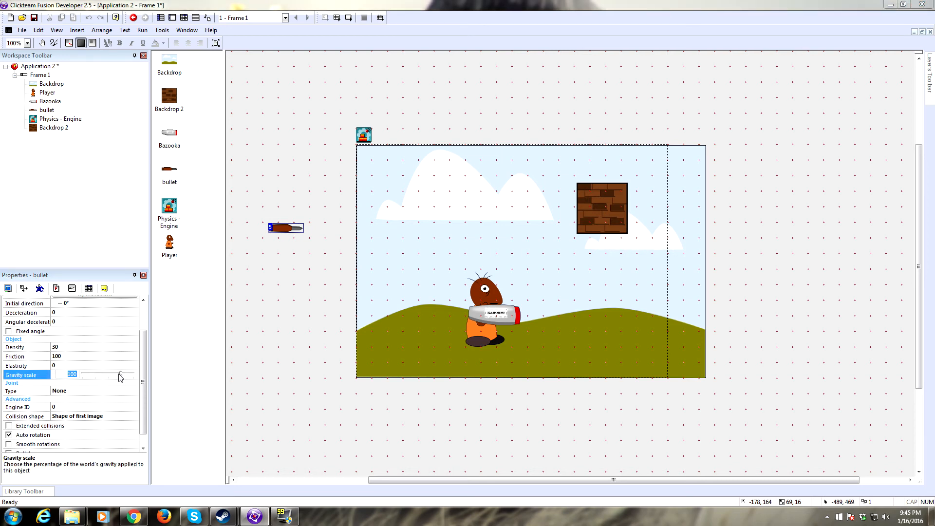
{"action": "mouse_move", "coordinate": [120, 379]}
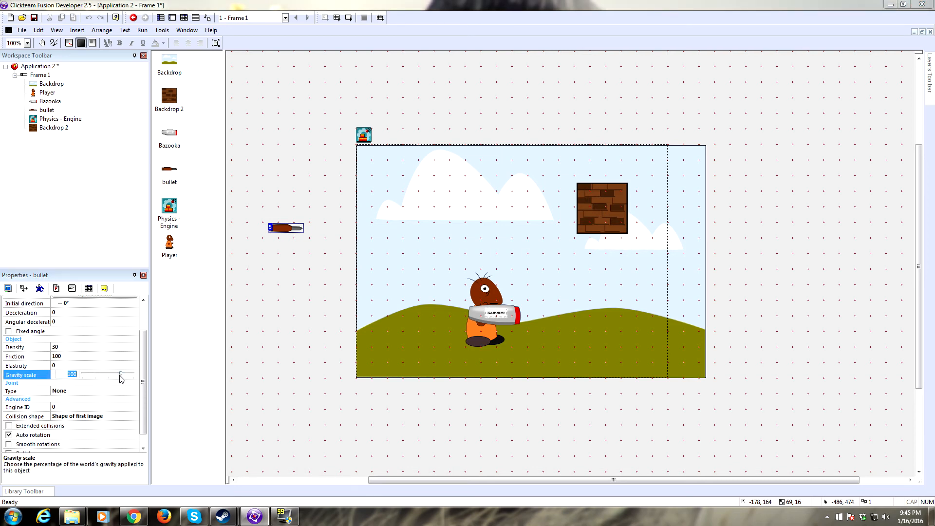
{"action": "left_click_drag", "start_coordinate": [119, 374], "coordinate": [109, 378]}
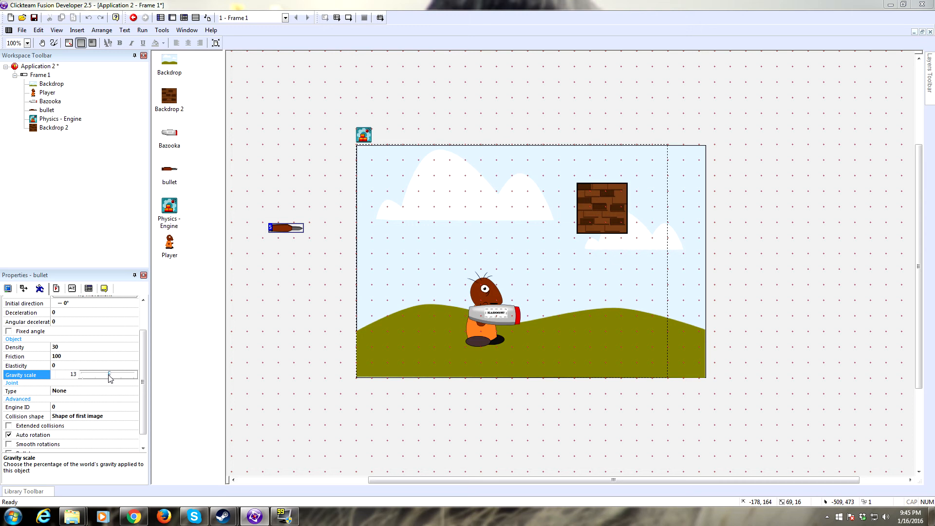
{"action": "left_click_drag", "start_coordinate": [111, 374], "coordinate": [108, 375]}
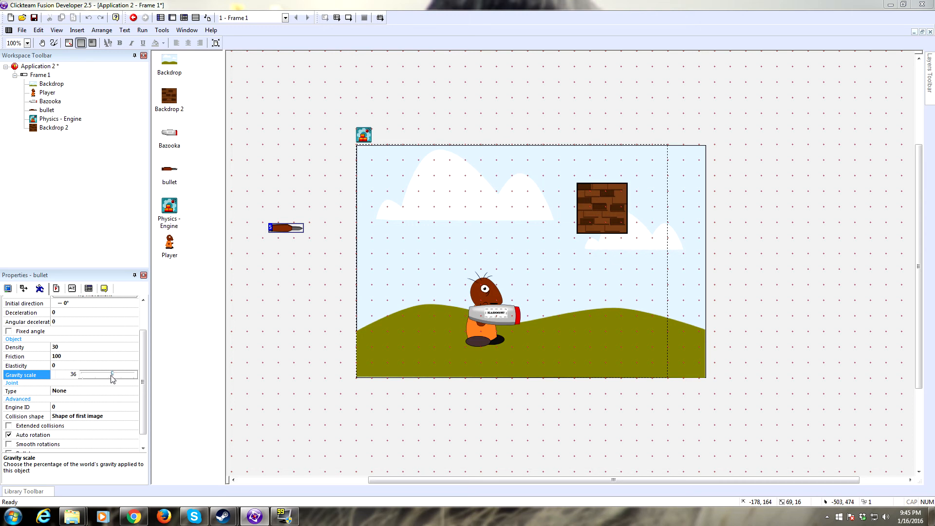
{"action": "left_click", "coordinate": [142, 29]}
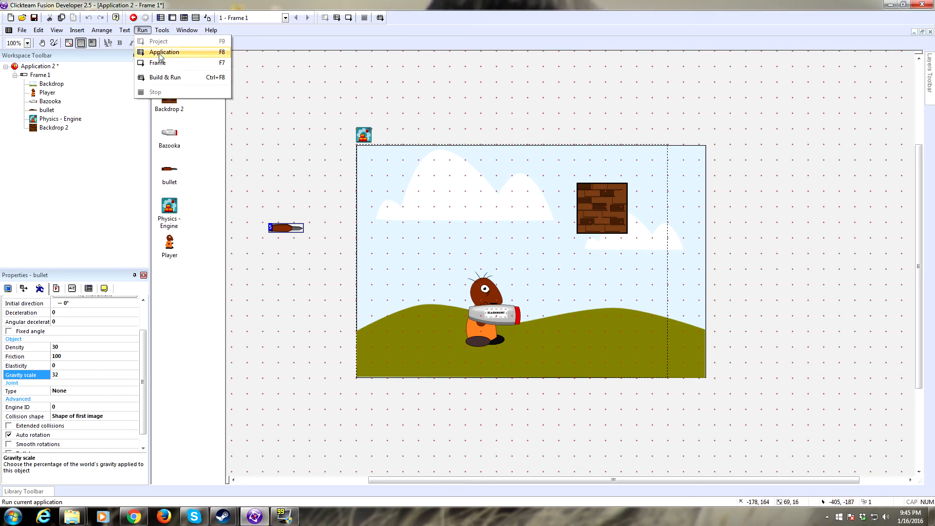
{"action": "left_click", "coordinate": [164, 52]}
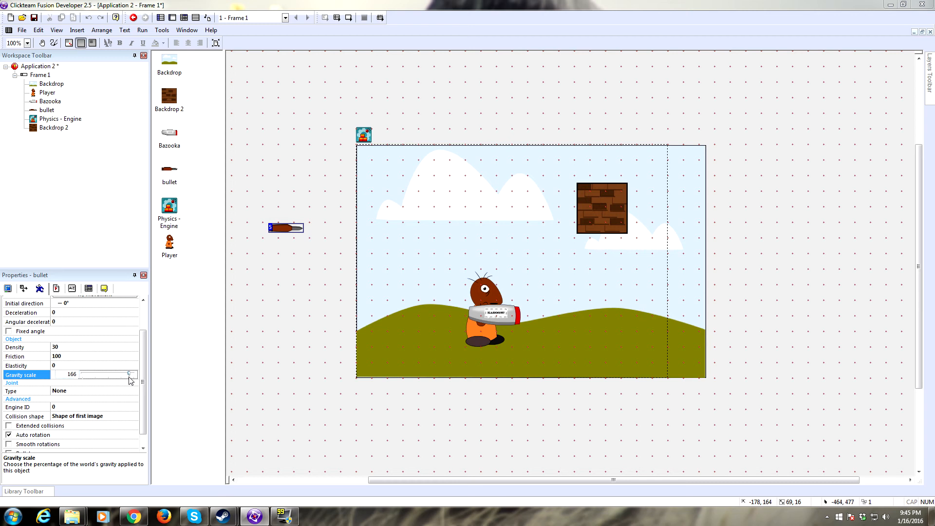
{"action": "left_click_drag", "start_coordinate": [130, 374], "coordinate": [125, 374]}
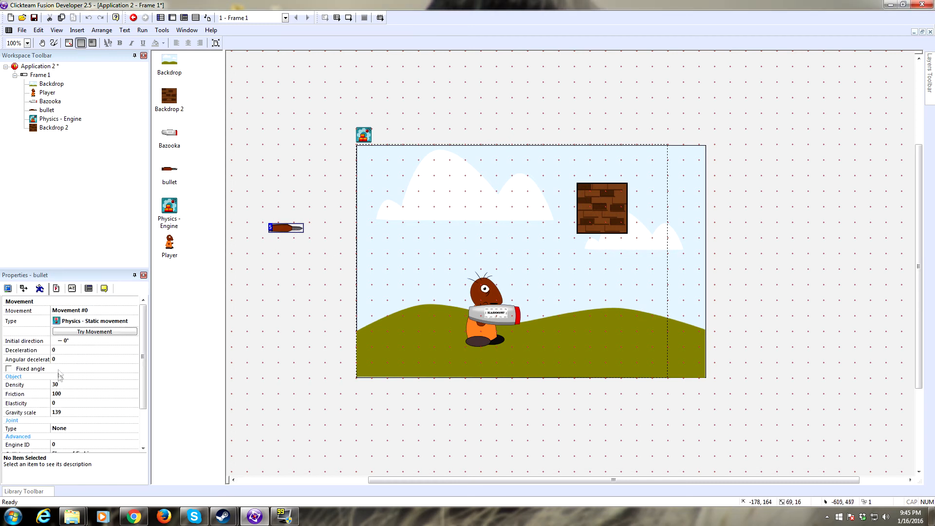
Step: Set the bullet's collision shape to Box with Bullet ticked, then run the application
{"action": "scroll", "scroll_direction": "down", "scroll_amount": 3}
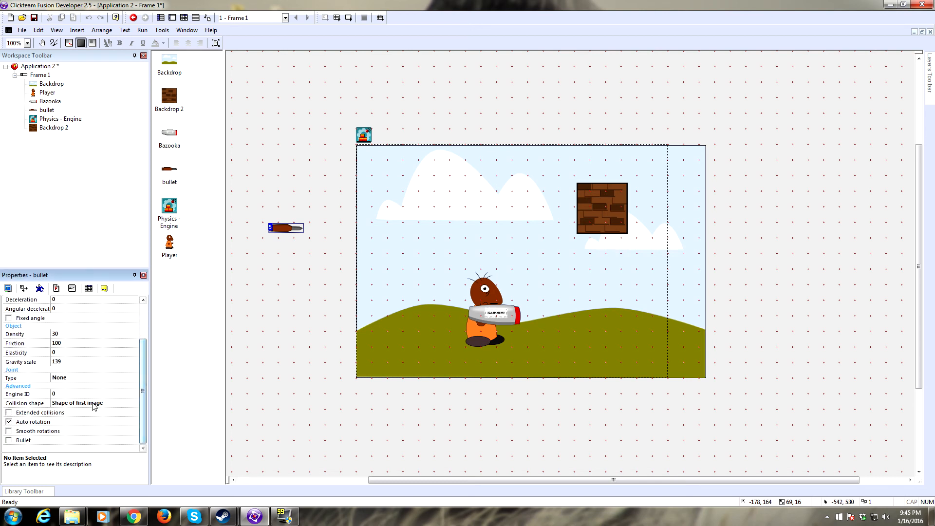
{"action": "left_click", "coordinate": [133, 403]}
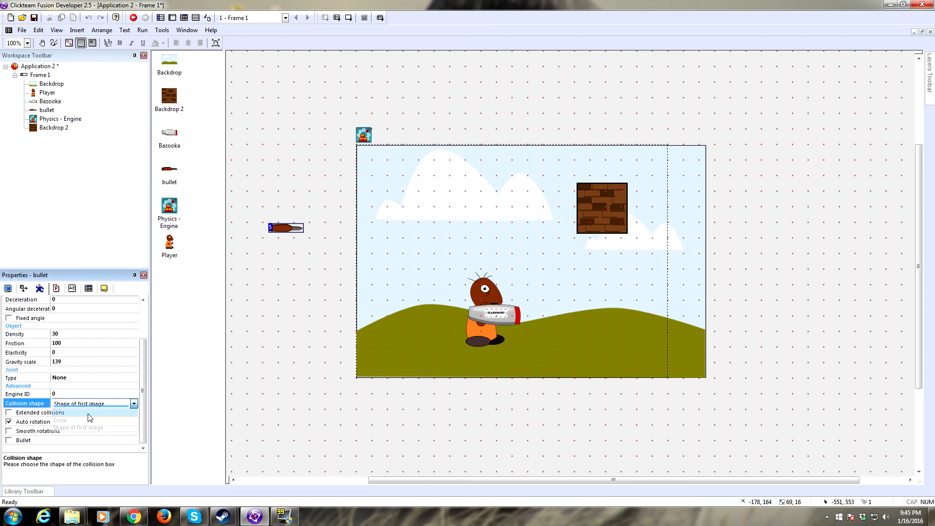
{"action": "left_click", "coordinate": [56, 412]}
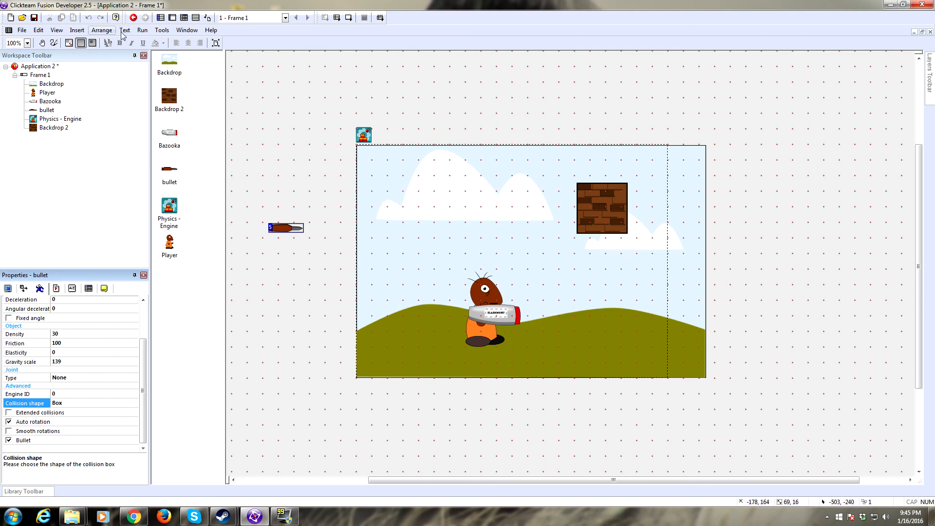
{"action": "left_click", "coordinate": [141, 29]}
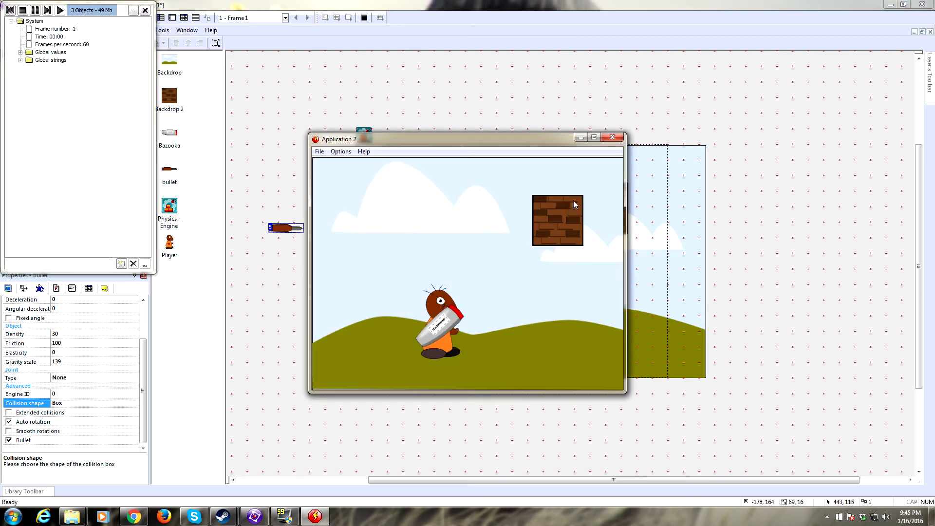